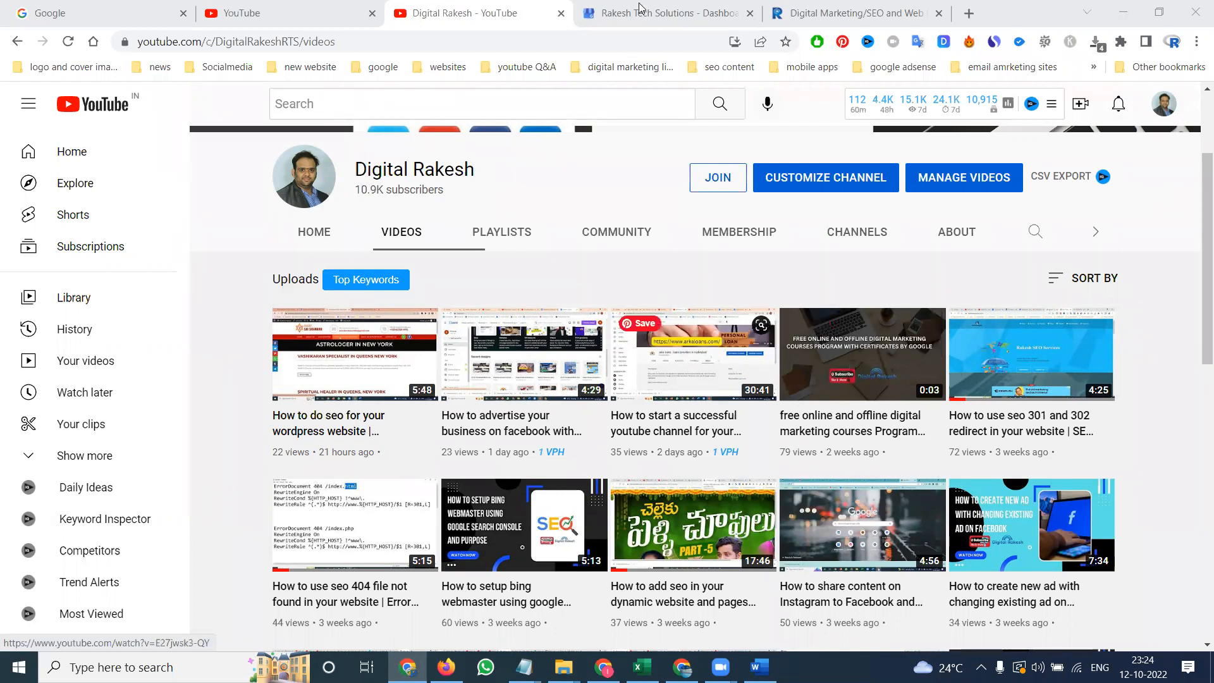
Open the business's Posts page and settle on the What's new filter after checking Events.
left_click(662, 13)
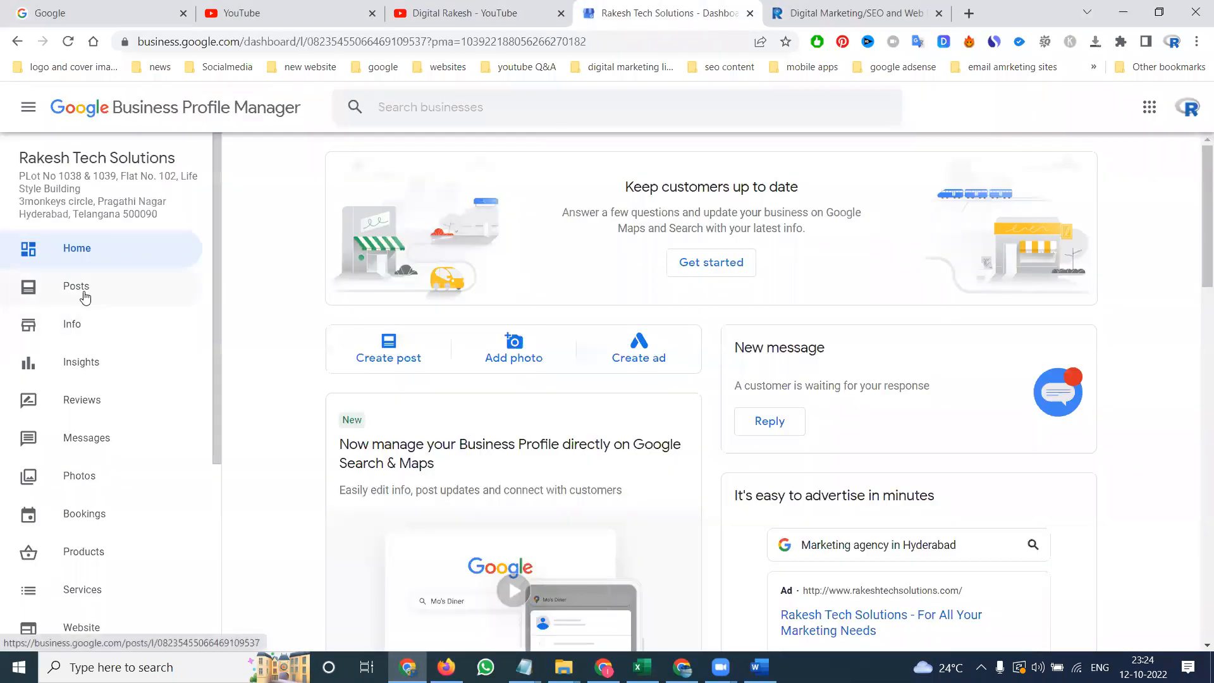
left_click(76, 286)
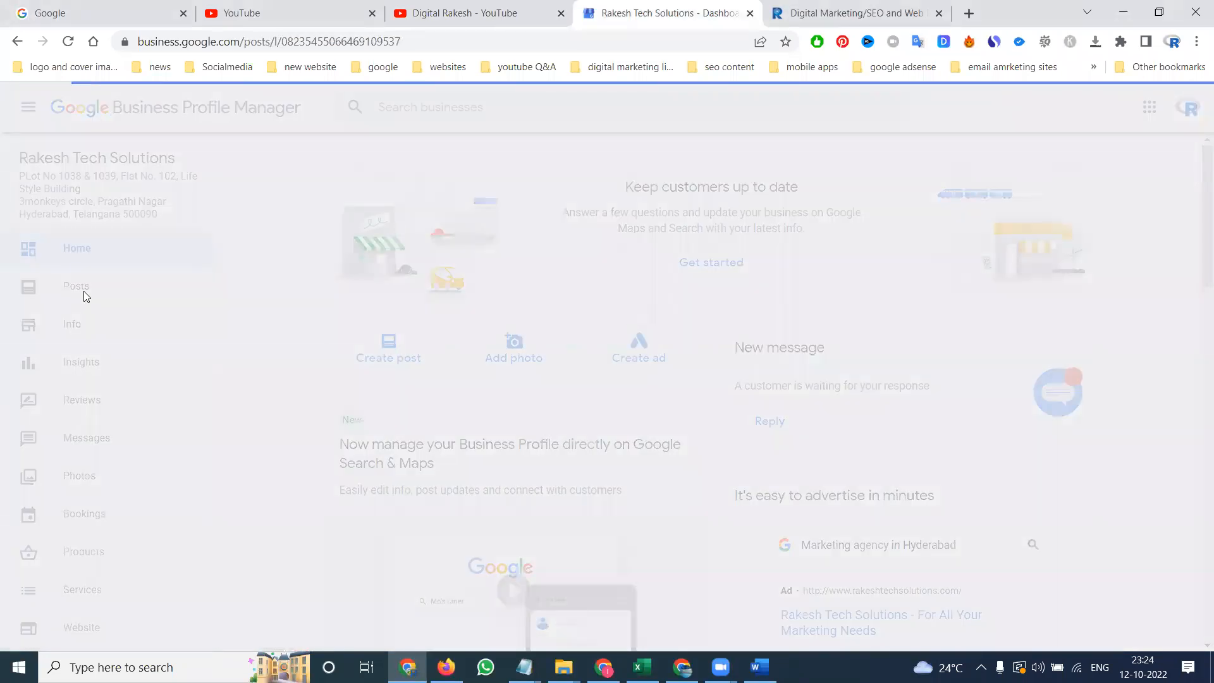
left_click(76, 285)
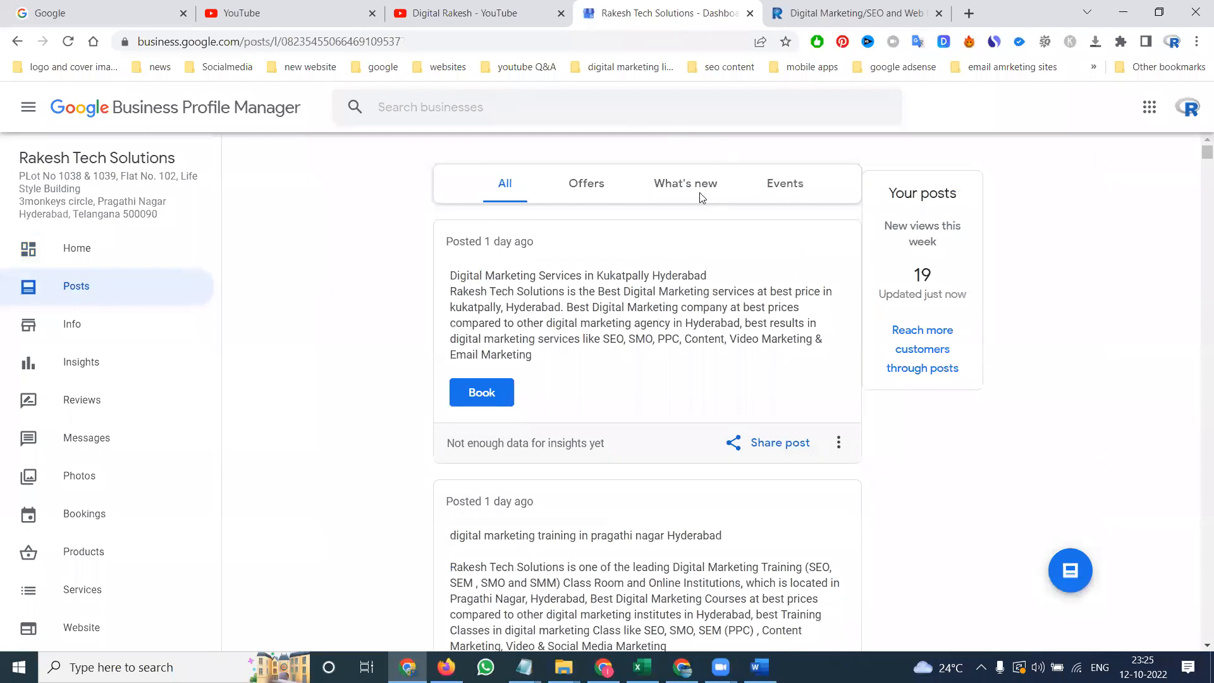
left_click(684, 183)
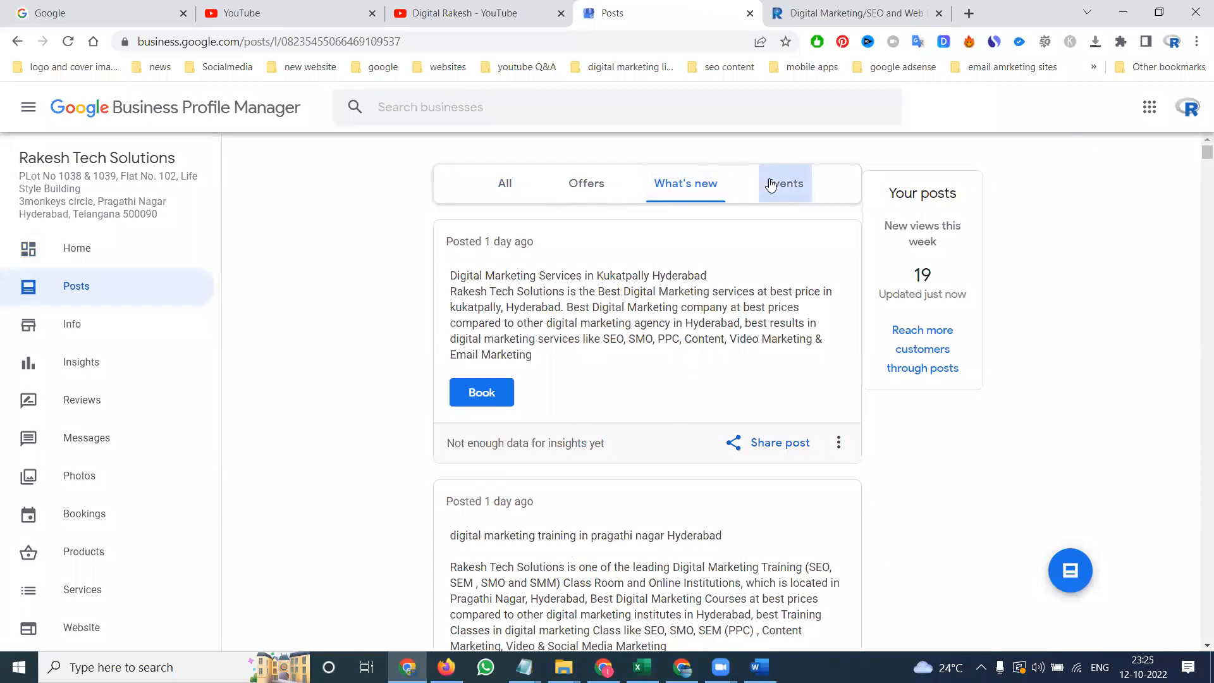
left_click(784, 183)
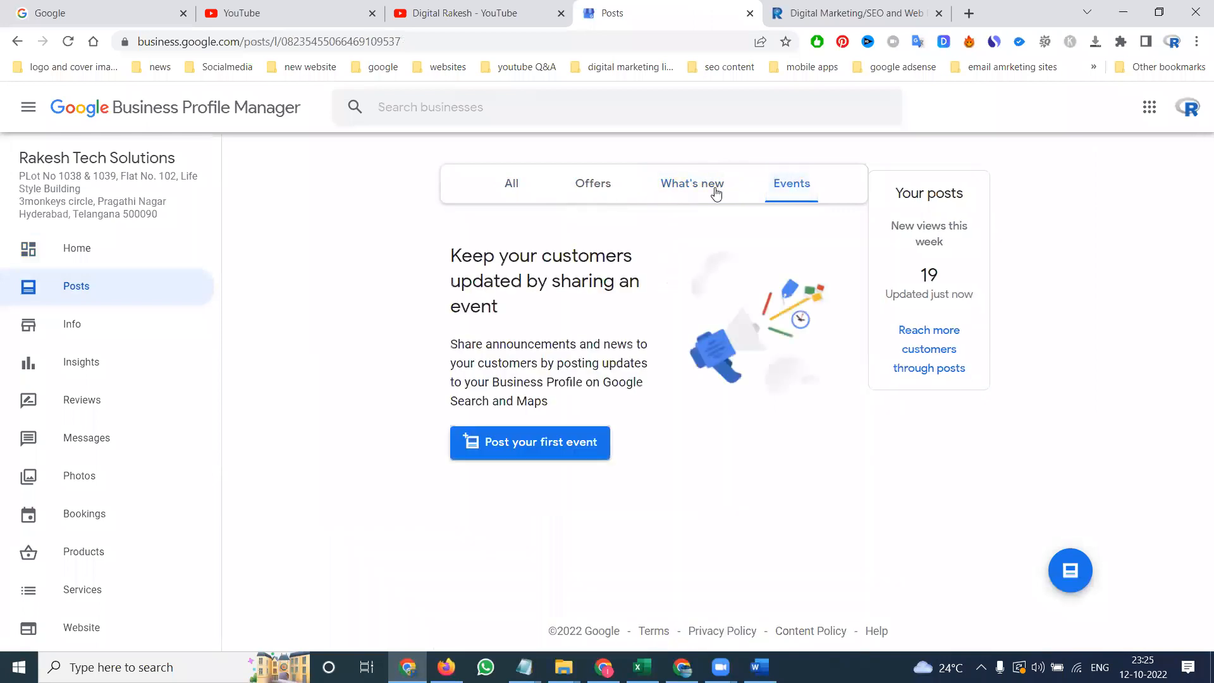
left_click(684, 183)
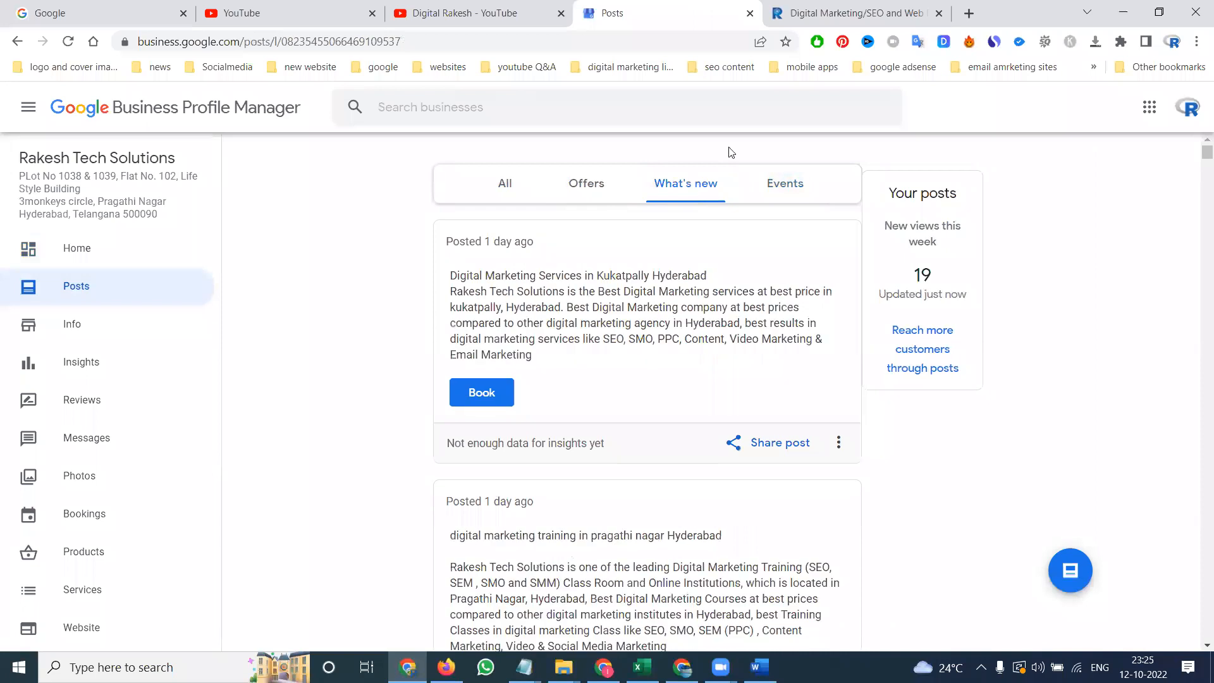
Open the SEO Services in Nizampet Hyderabad page from Services, then return to Posts.
left_click(852, 14)
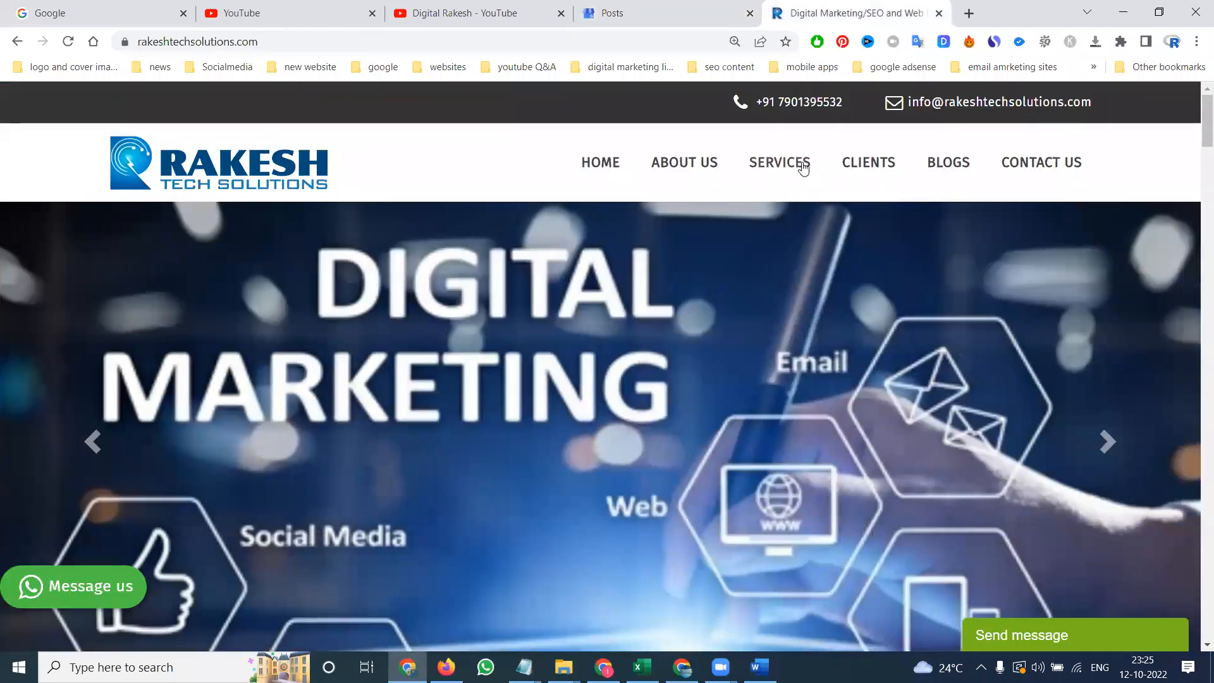
left_click(779, 163)
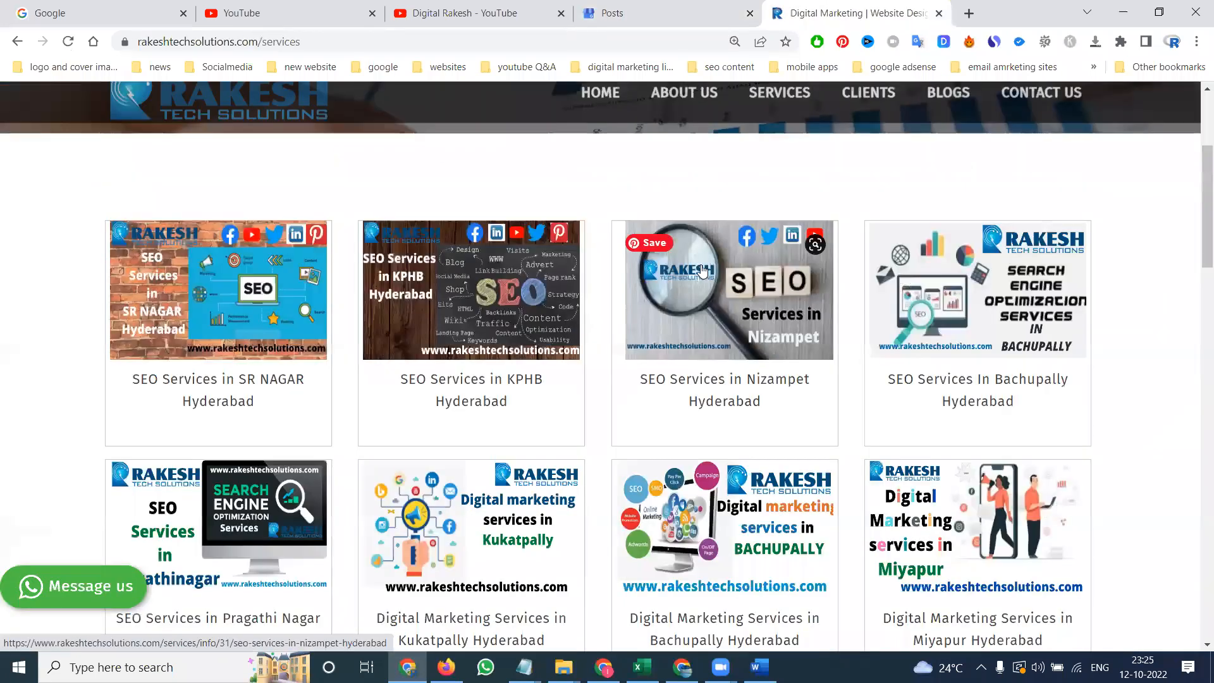
left_click(724, 290)
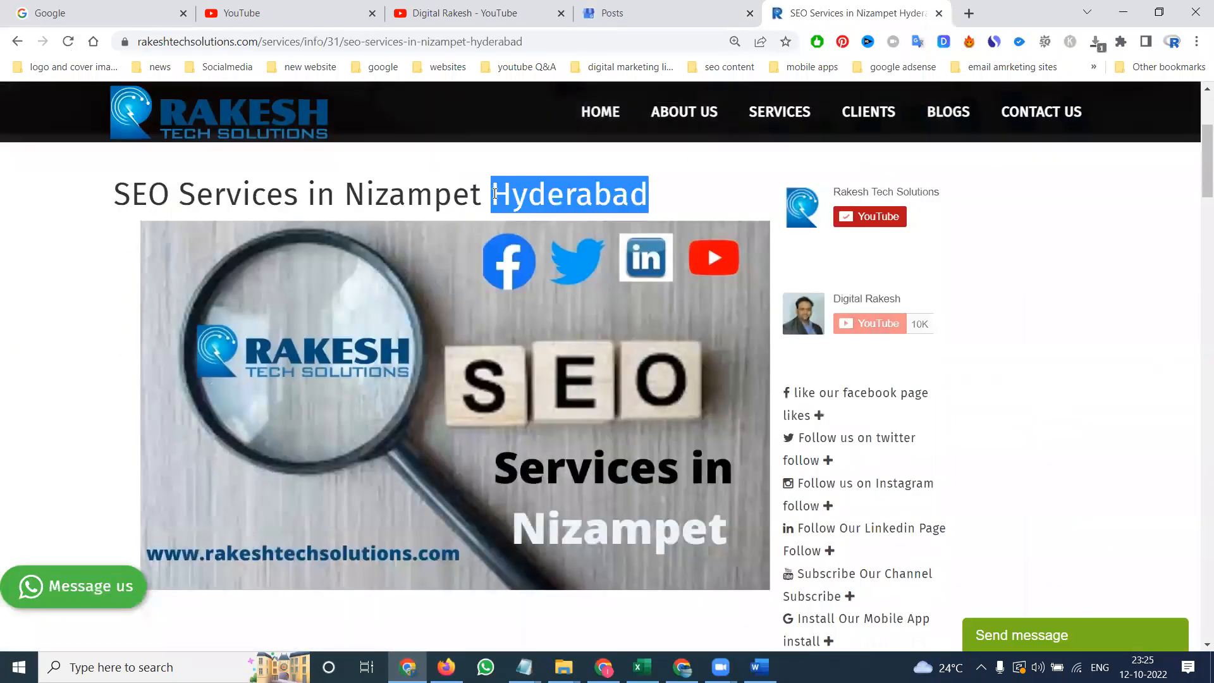
left_click(664, 13)
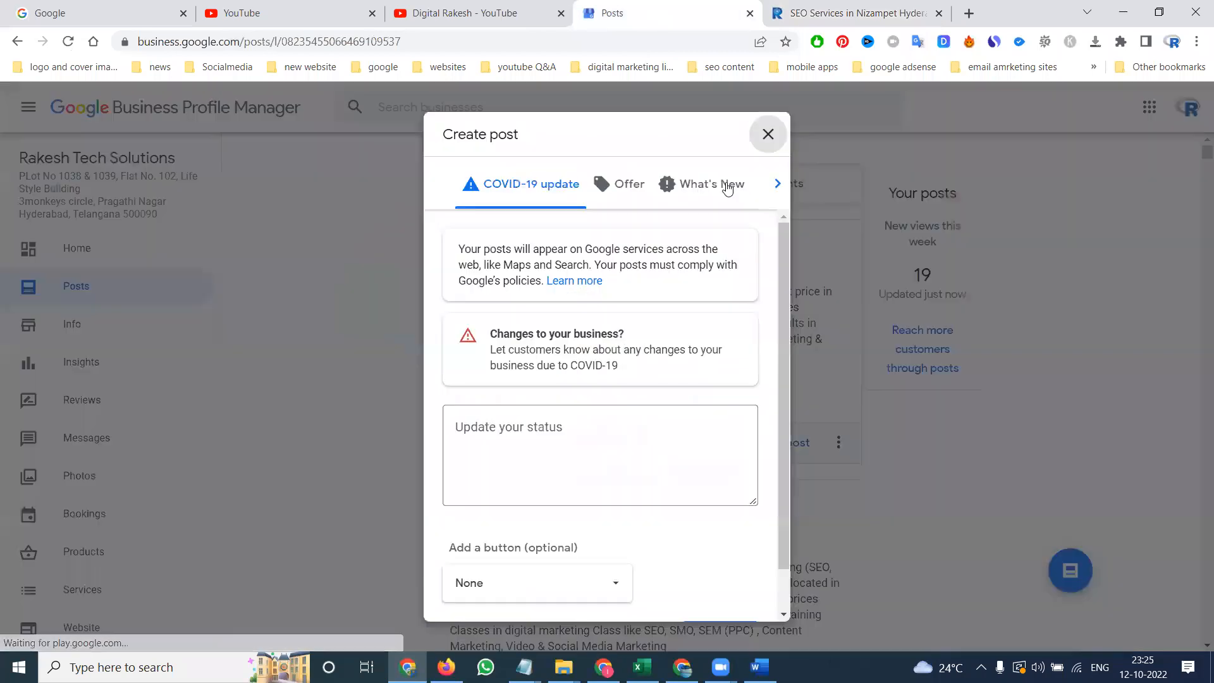
Make the new post a What's New update and start writing its text.
left_click(711, 183)
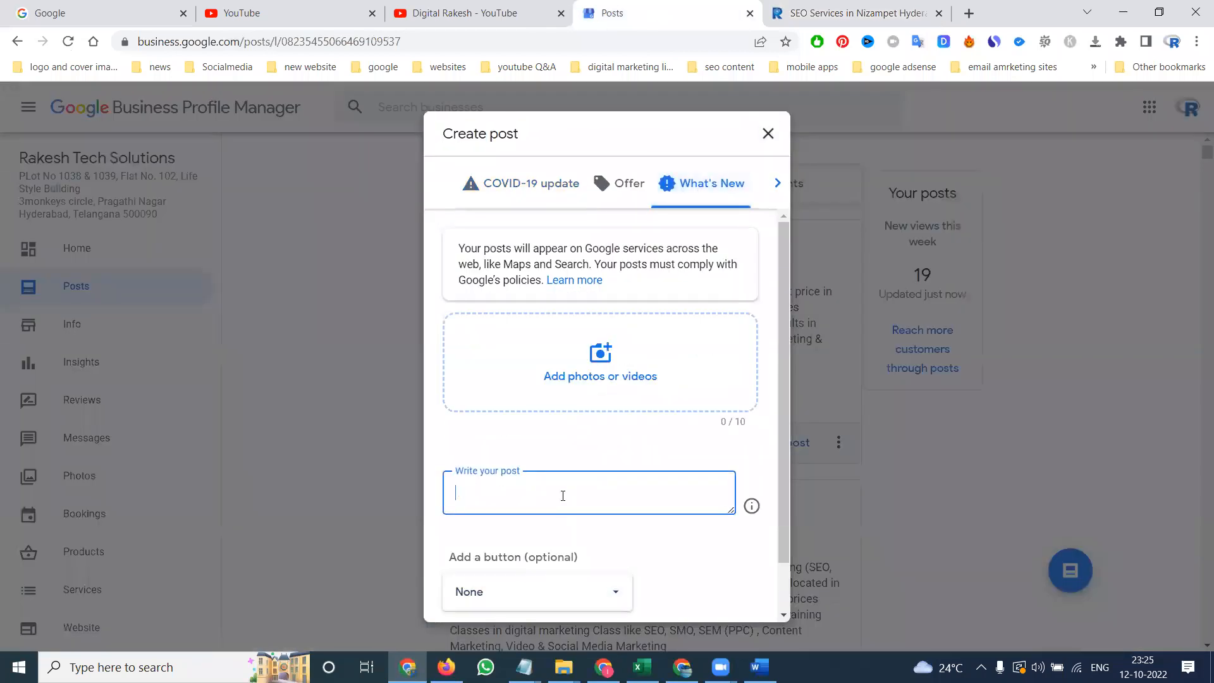
left_click(537, 591)
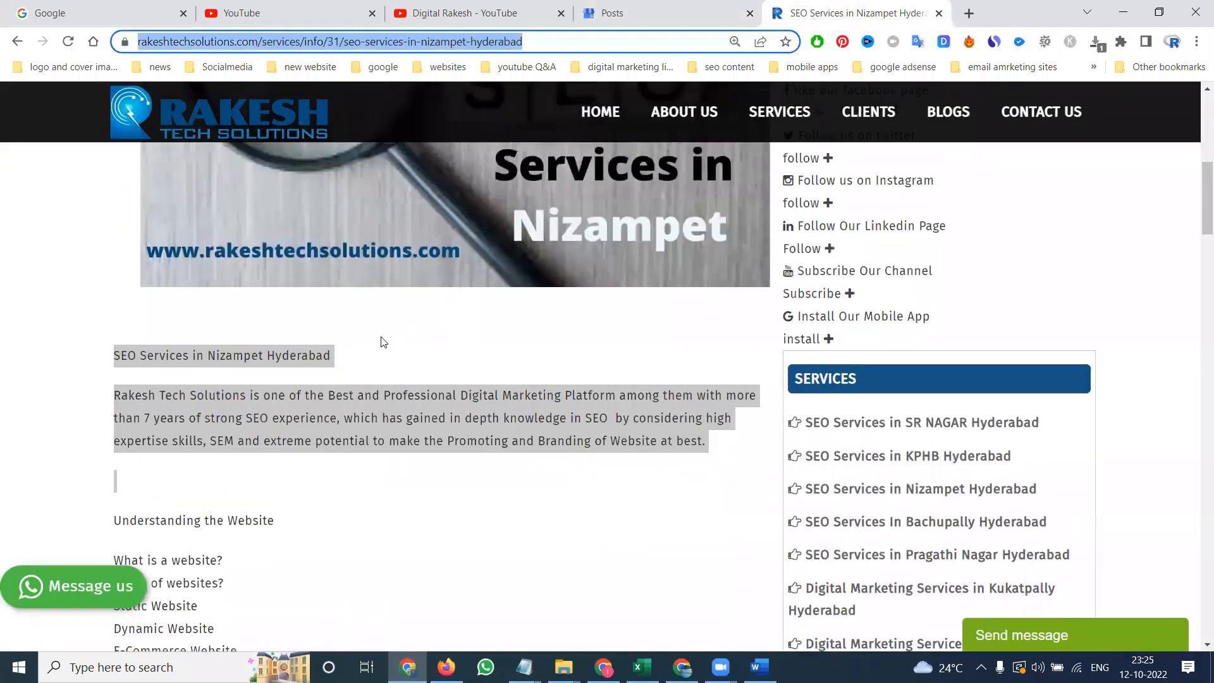
Save the Nizampet SEO banner image from the website to the computer.
scroll("up", 3)
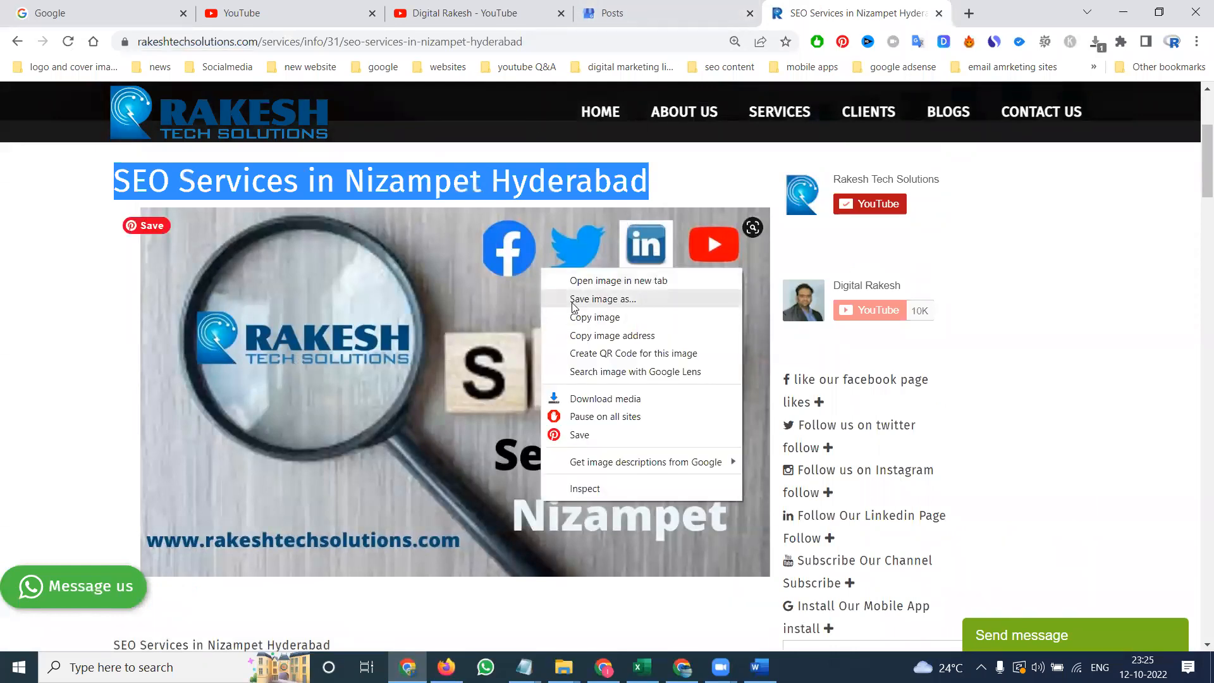
left_click(603, 299)
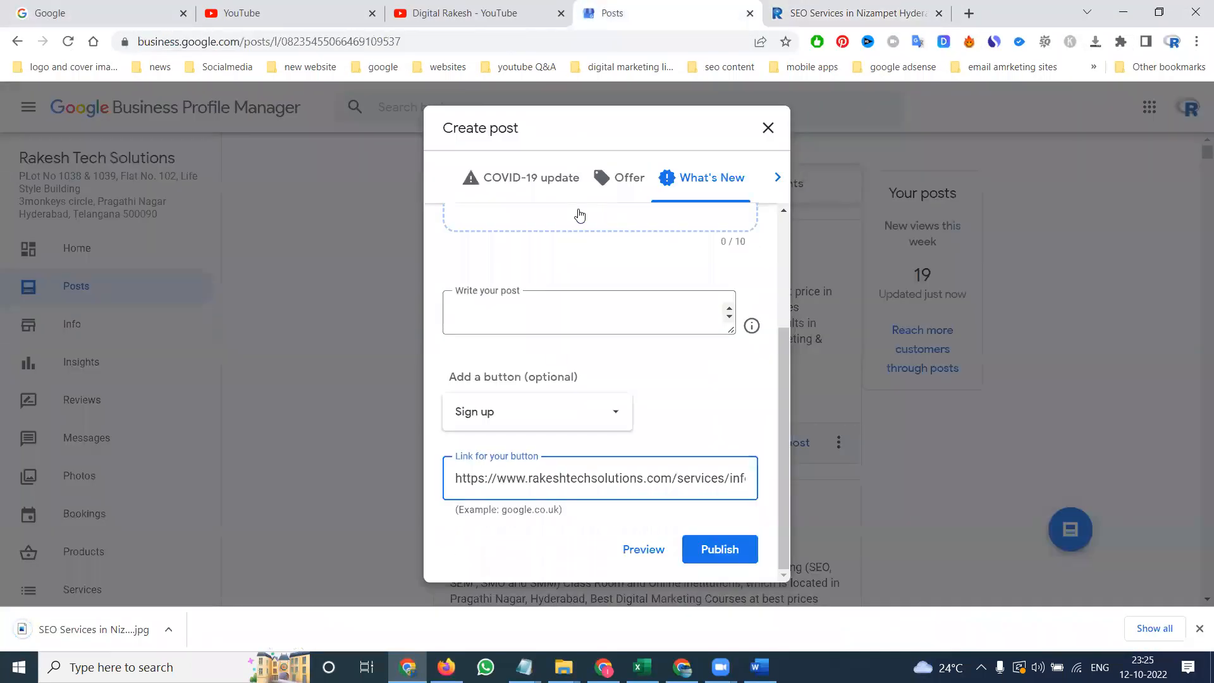
Upload the downloaded SEO Services in Nizampet image into the post.
left_click(719, 549)
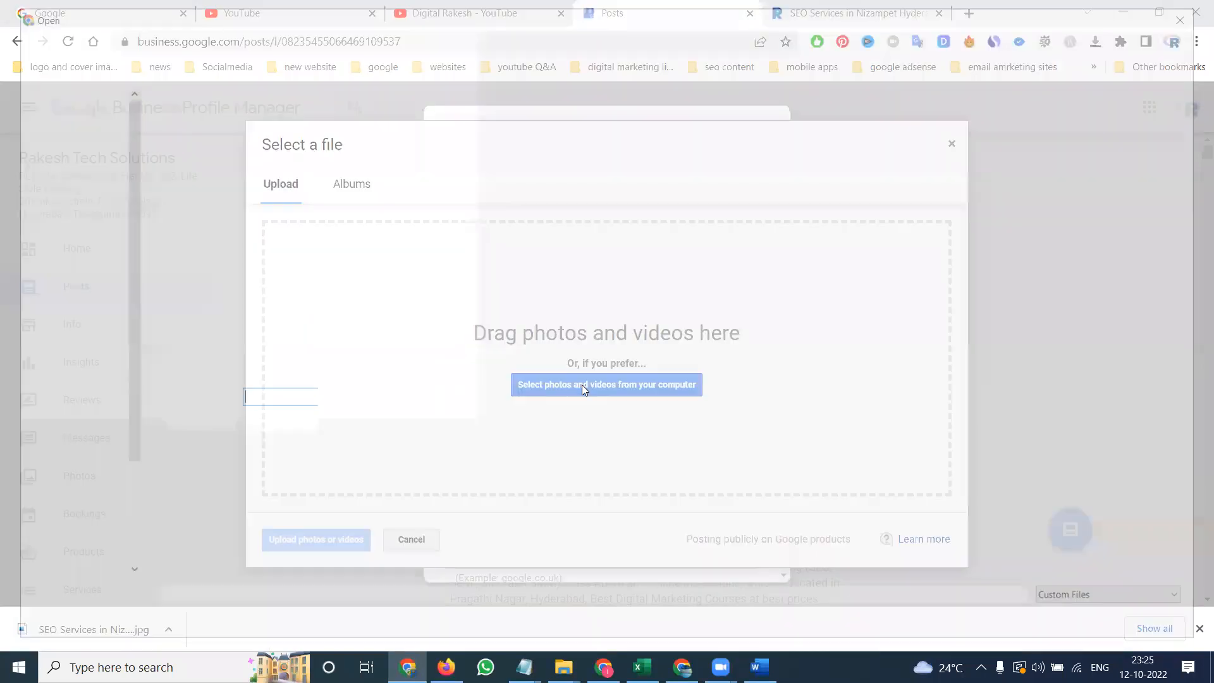
left_click(606, 385)
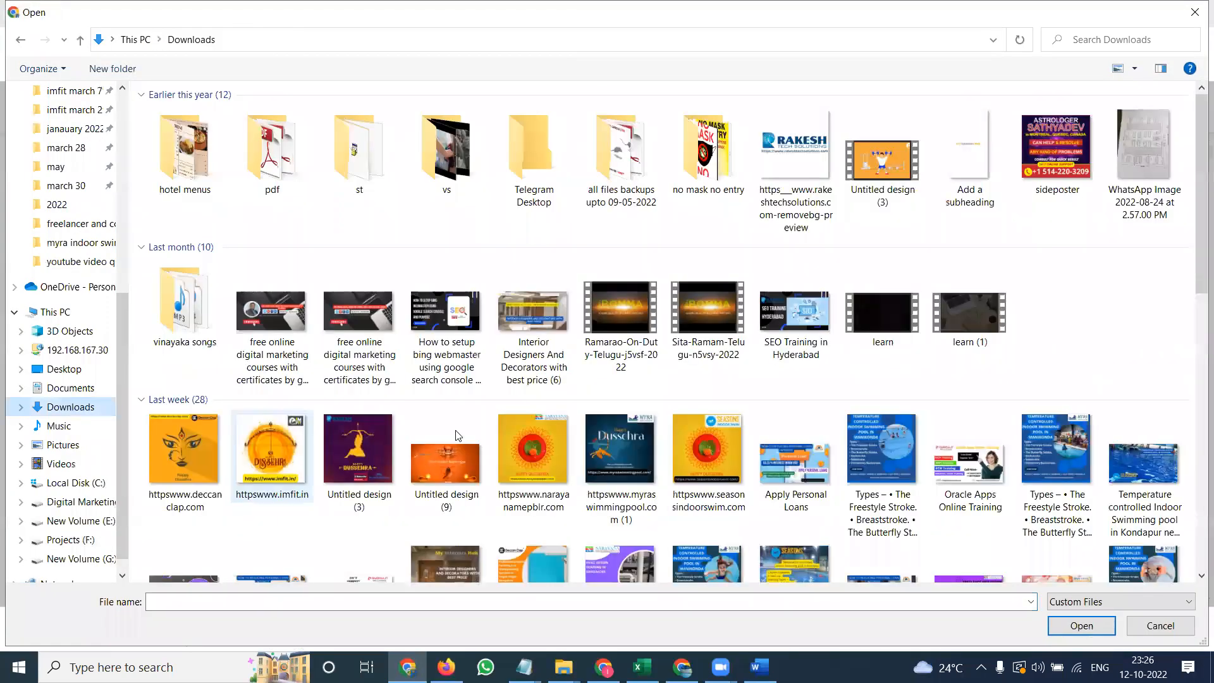
left_click(1080, 626)
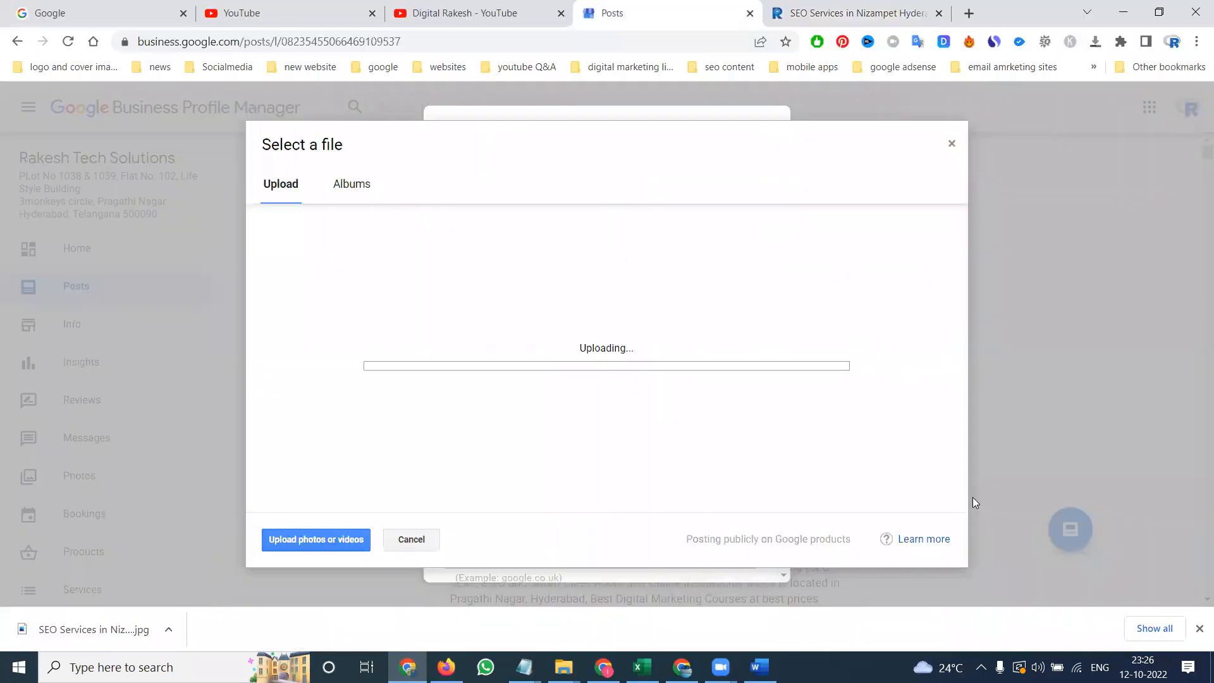
mouse_move(859, 396)
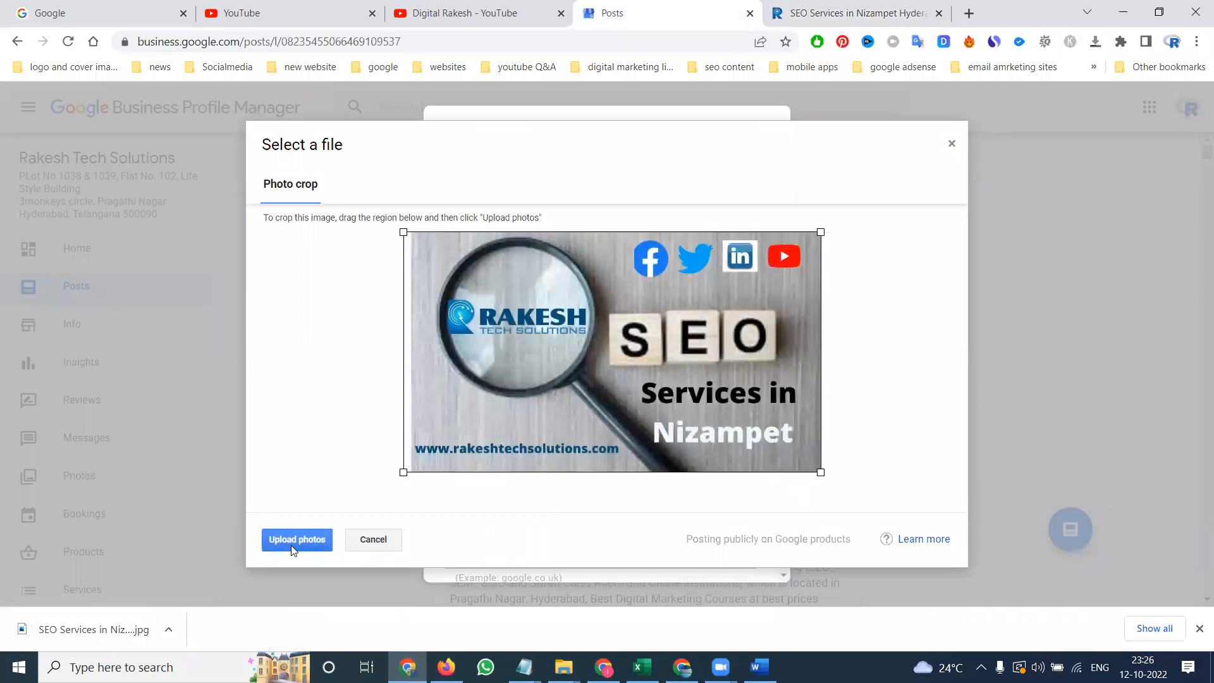
left_click(296, 539)
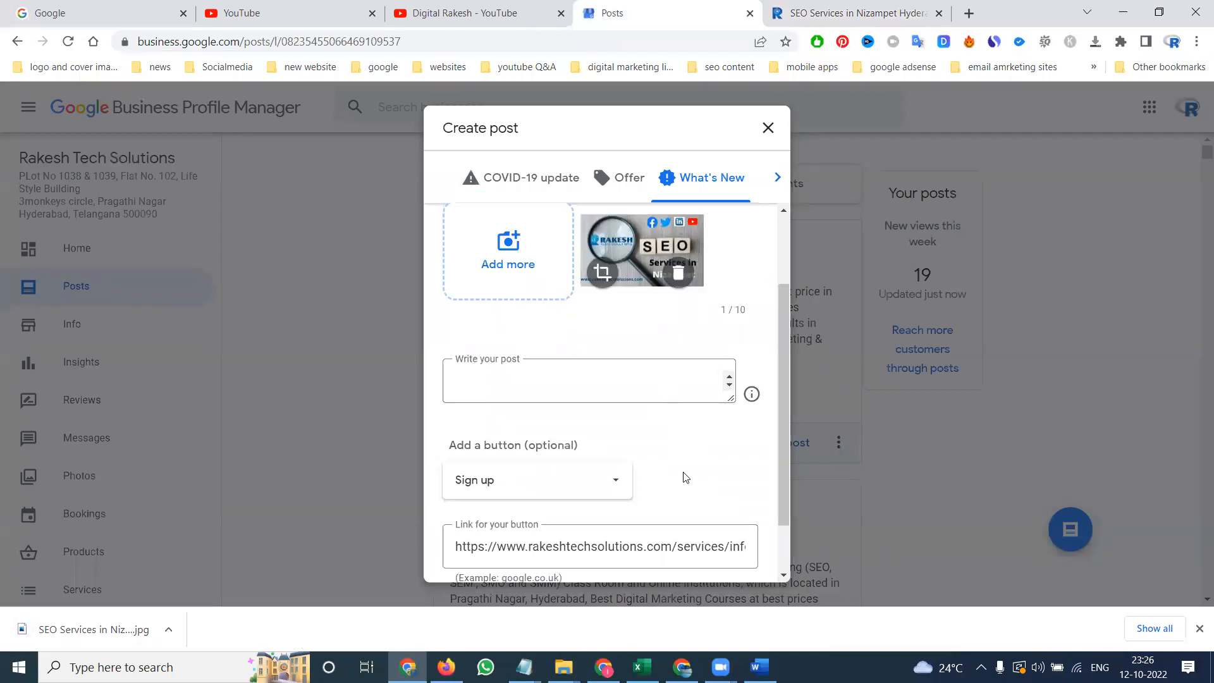
Copy the Nizampet page heading from the website into the post draft.
scroll("down", 3)
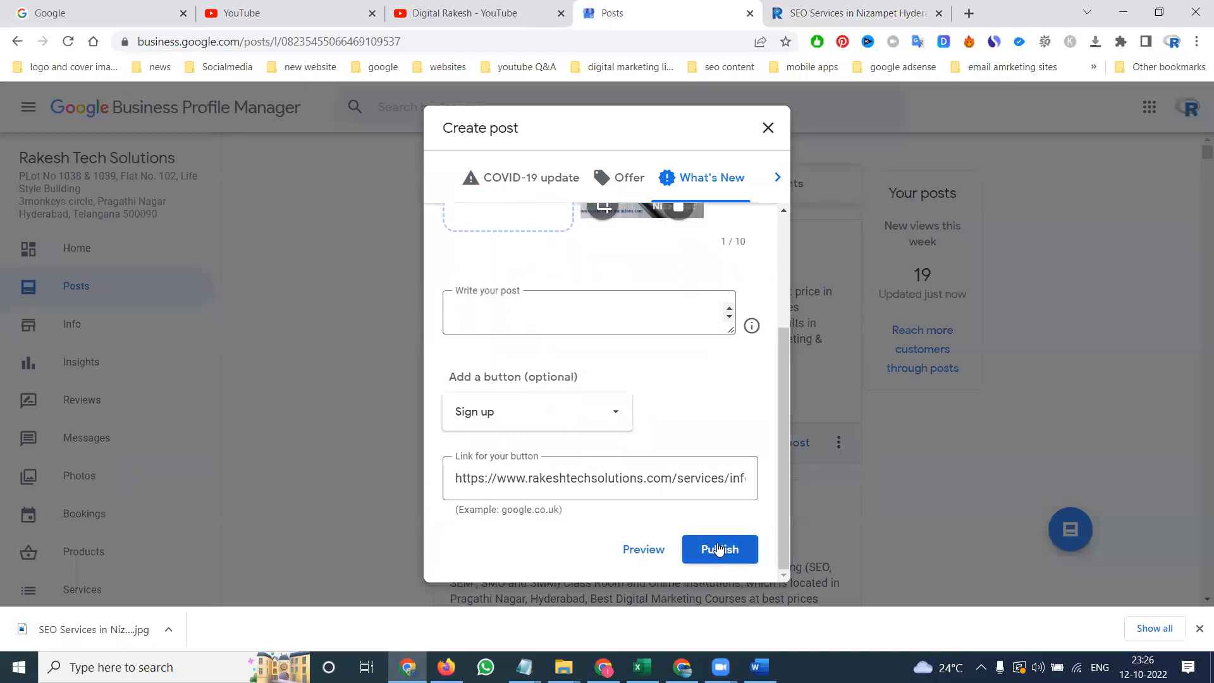
left_click(851, 13)
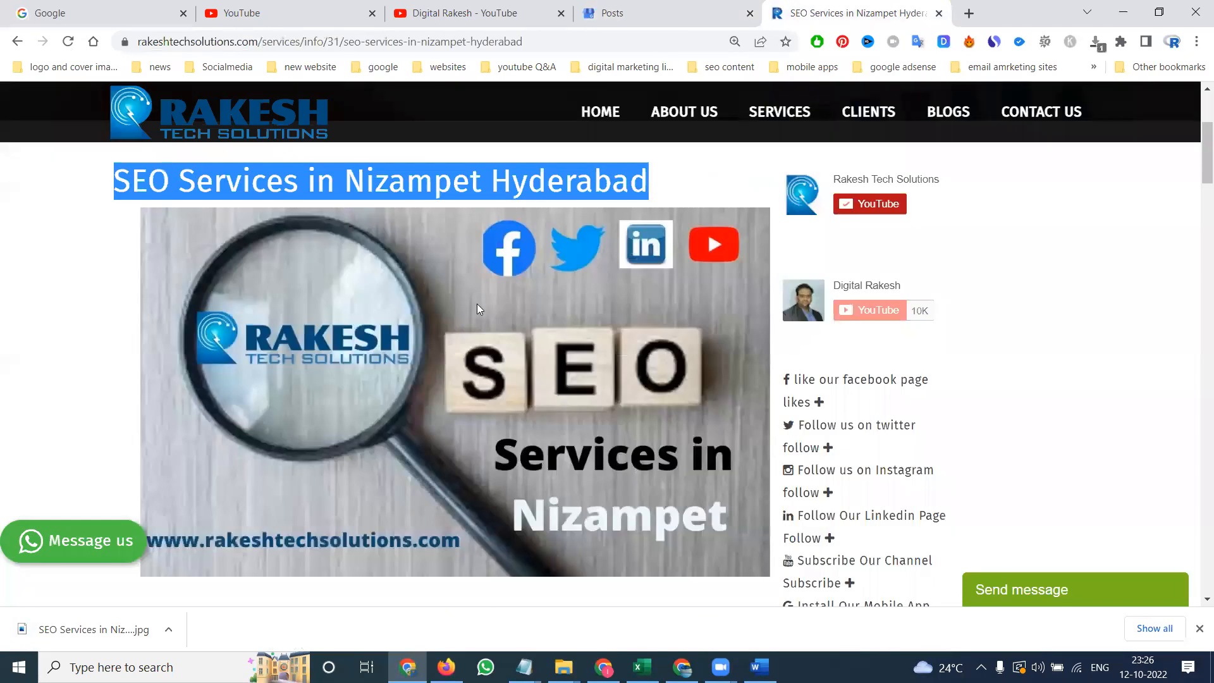
scroll("down", 3)
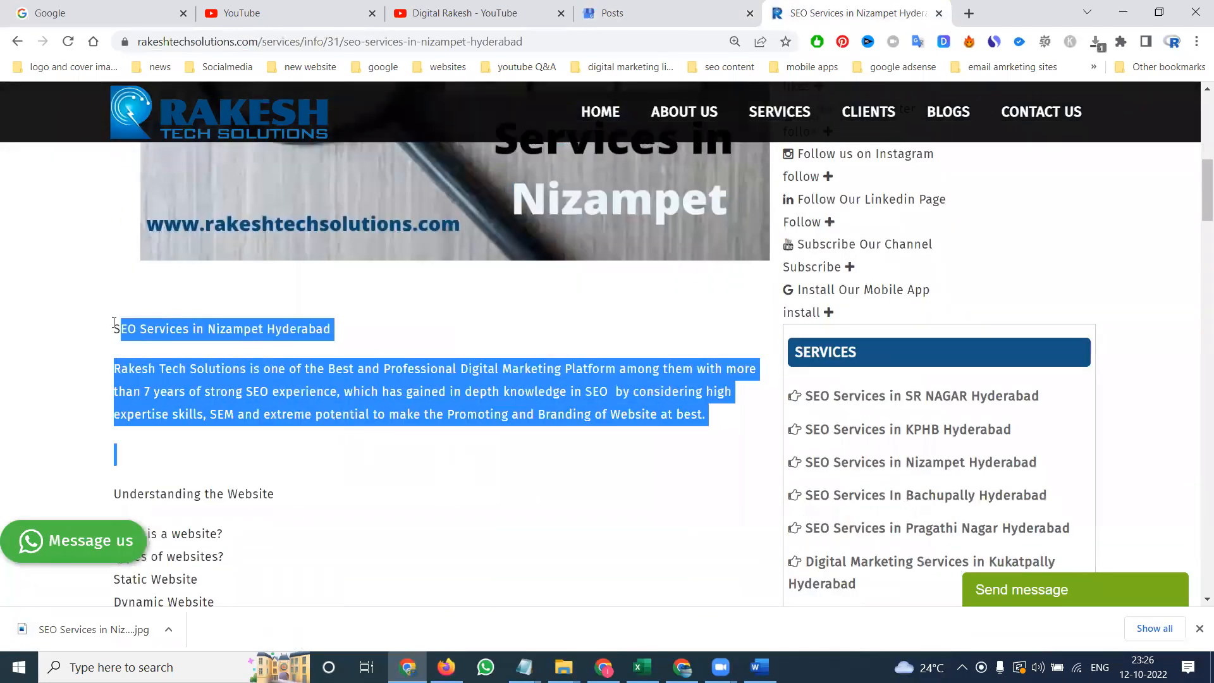
left_click(610, 13)
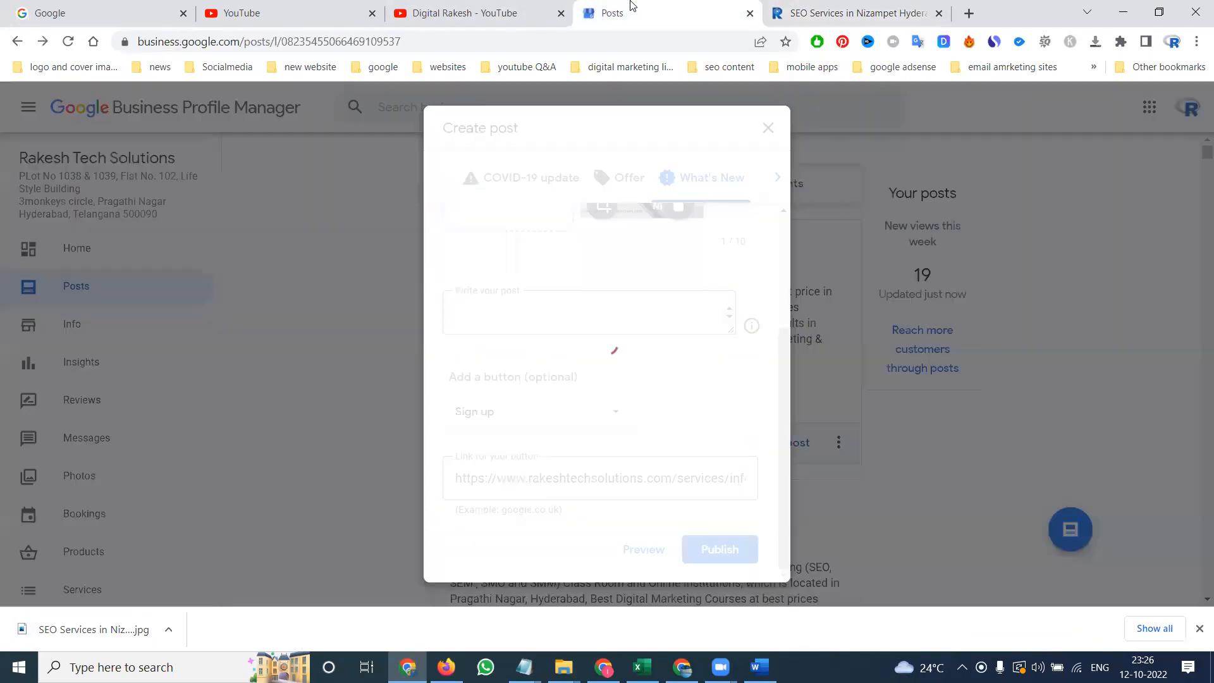
left_click(718, 548)
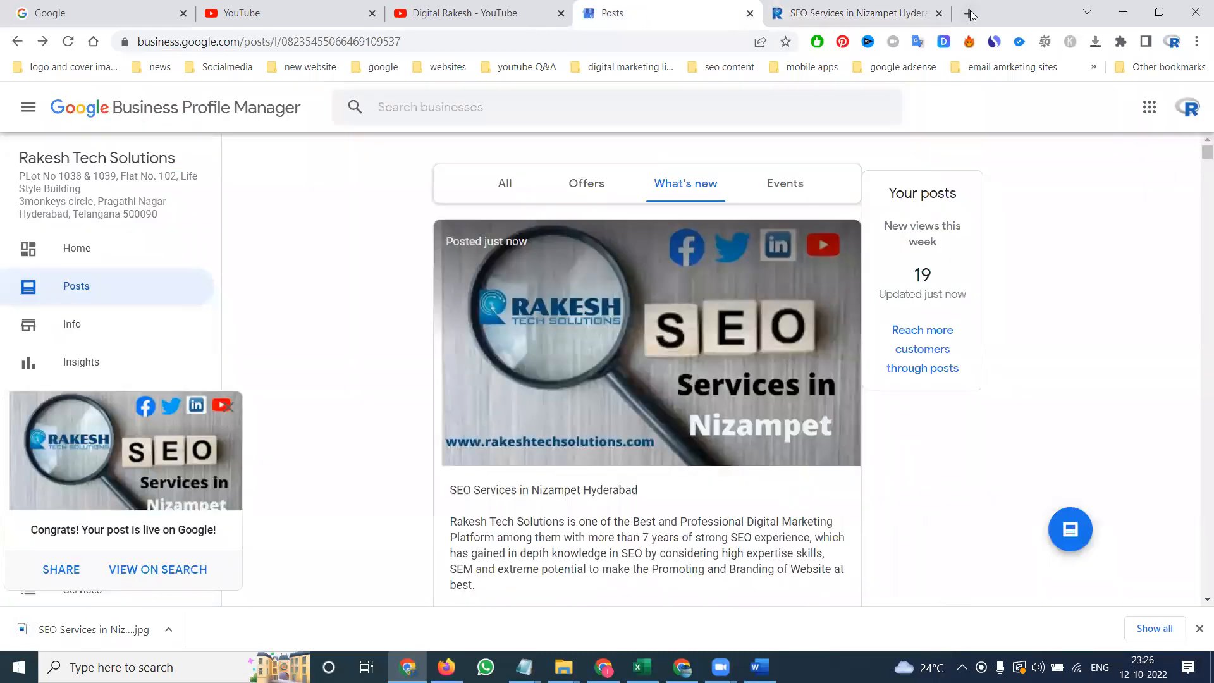
Open Twitter in a new tab and check the linked Rakesh Tech Solutions account.
left_click(1018, 13)
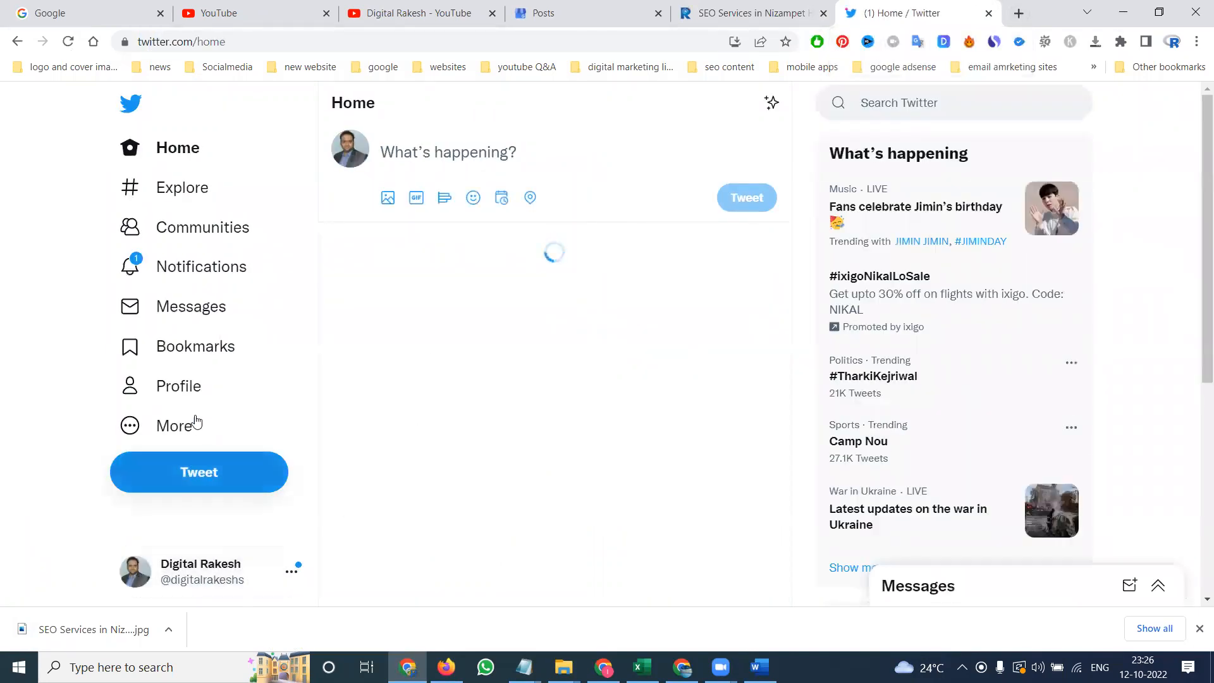
left_click(200, 570)
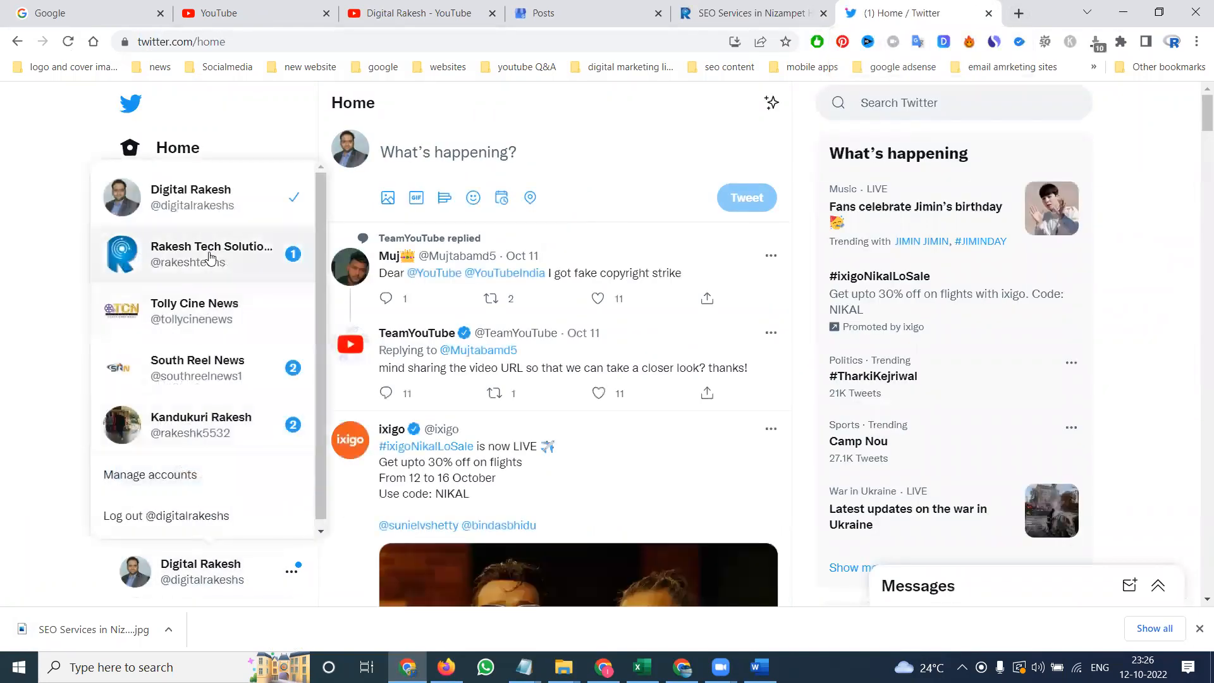
left_click(558, 14)
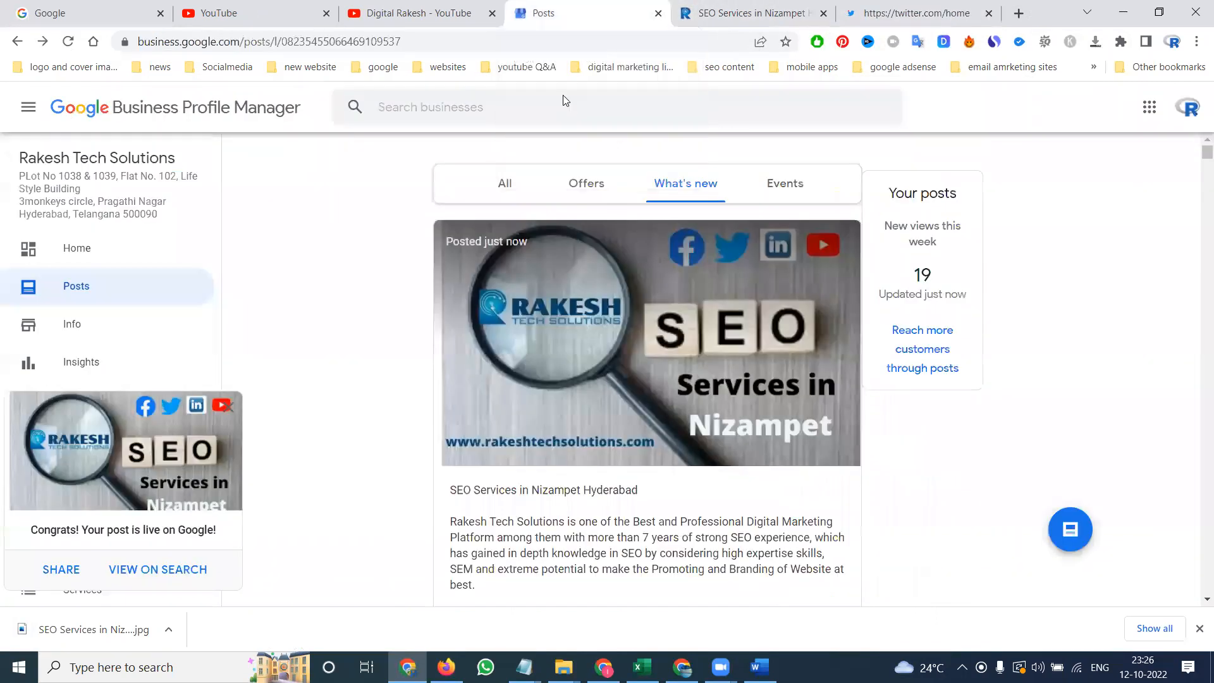
Bring up the SHARE options on the 'Your post is live on Google' card.
left_click(61, 569)
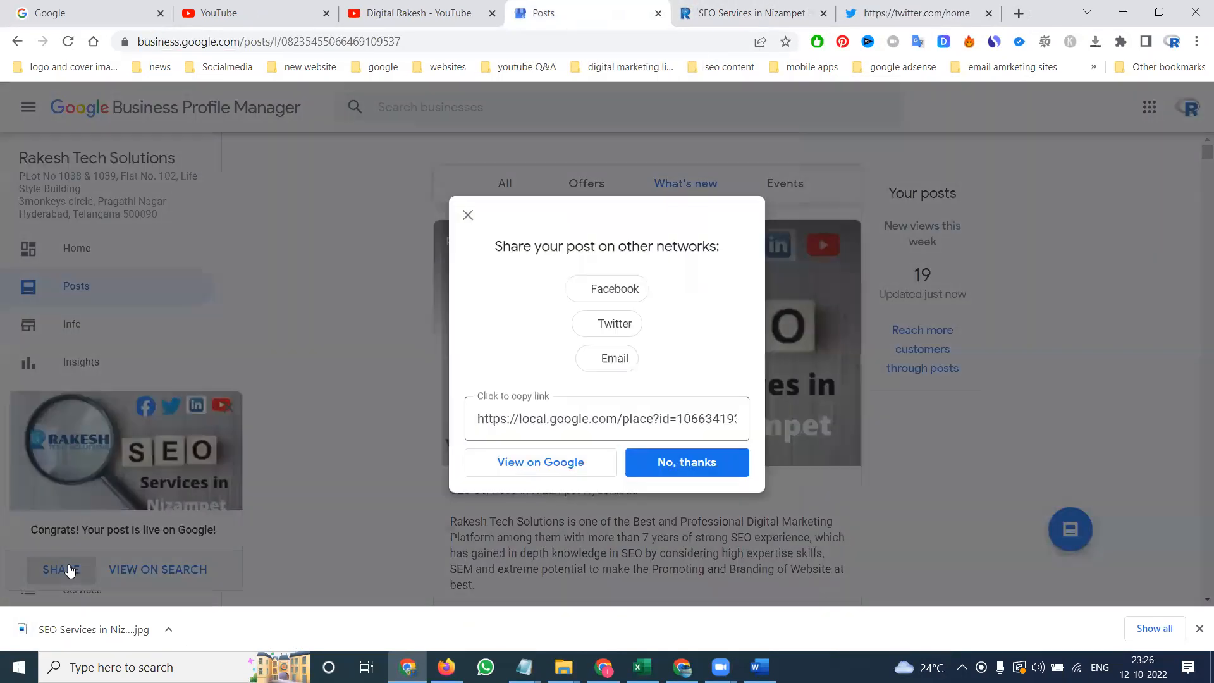
left_click(607, 323)
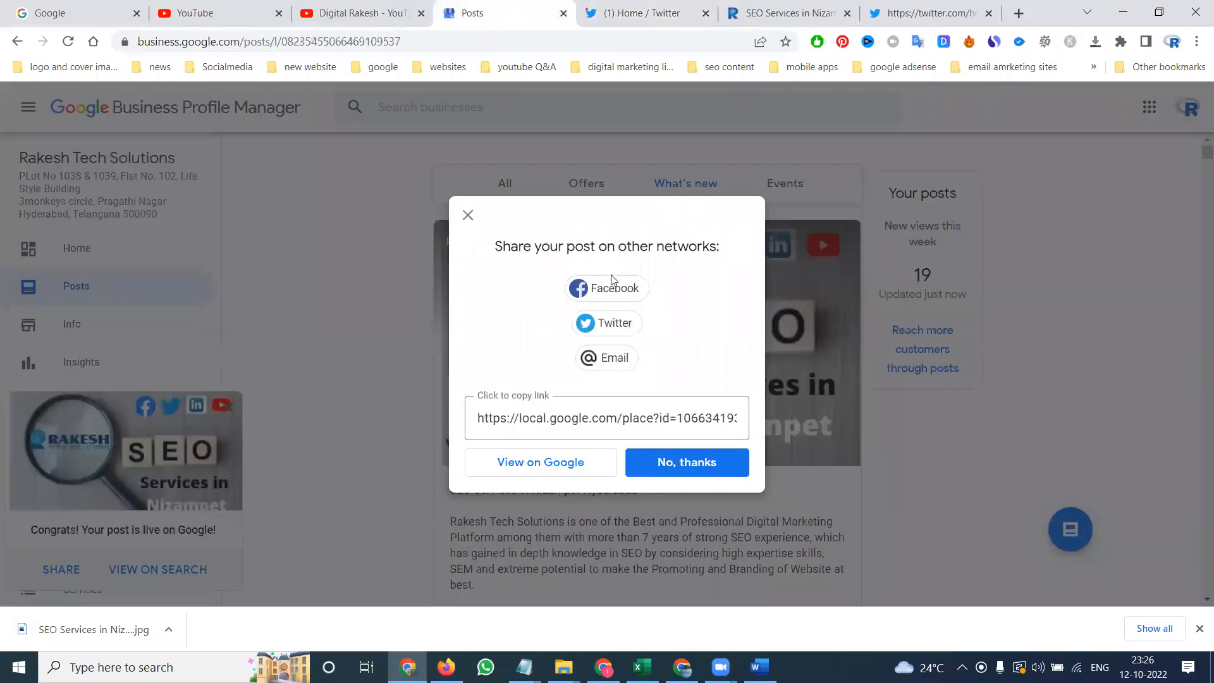
Share to Facebook via 'Share on a Page you manage', choosing Rakesh Tech Solutions.
left_click(606, 288)
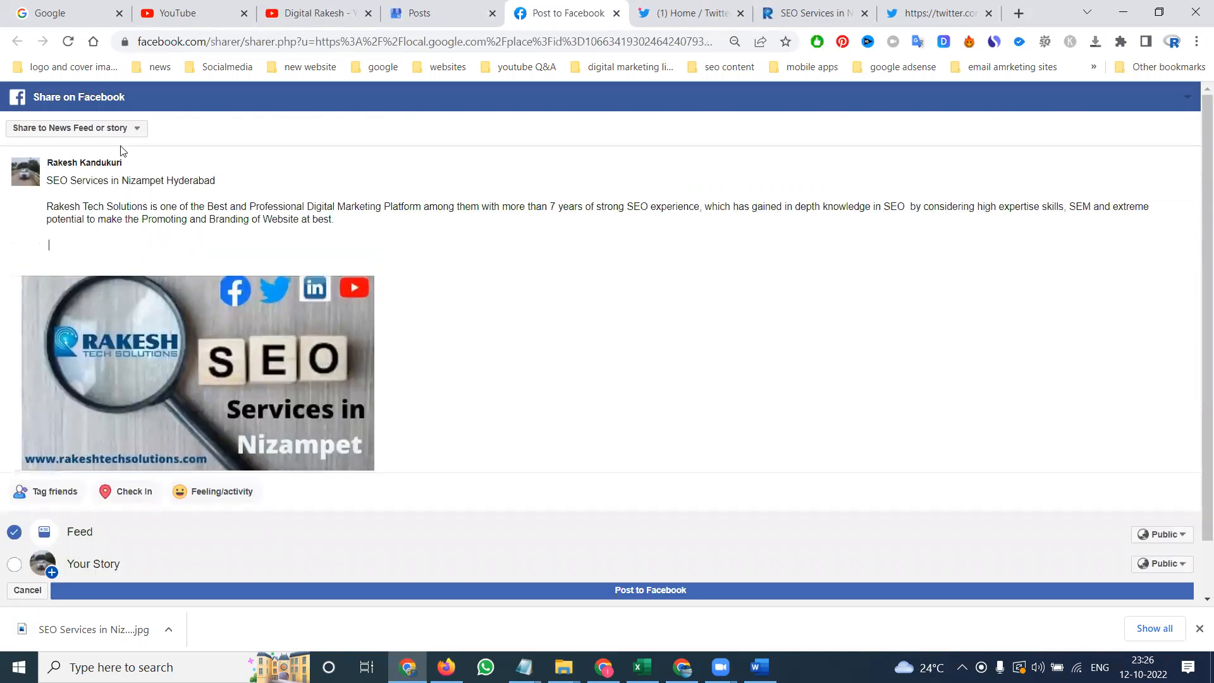
left_click(14, 564)
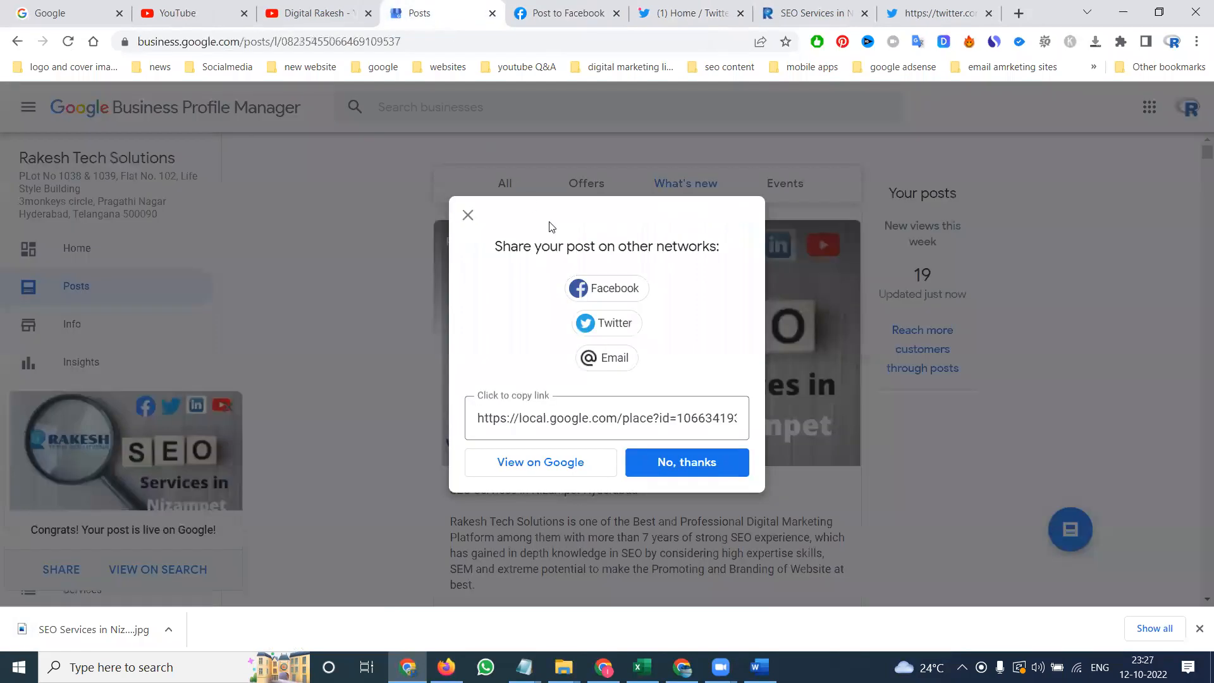
left_click(605, 289)
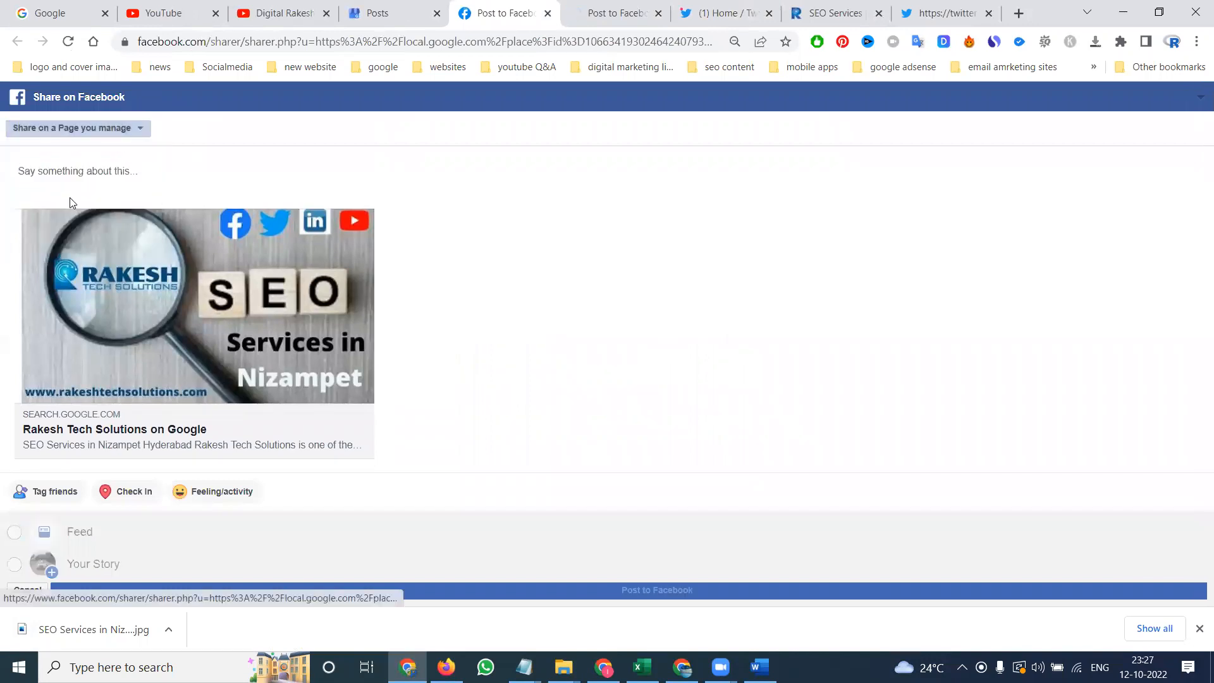
left_click(75, 128)
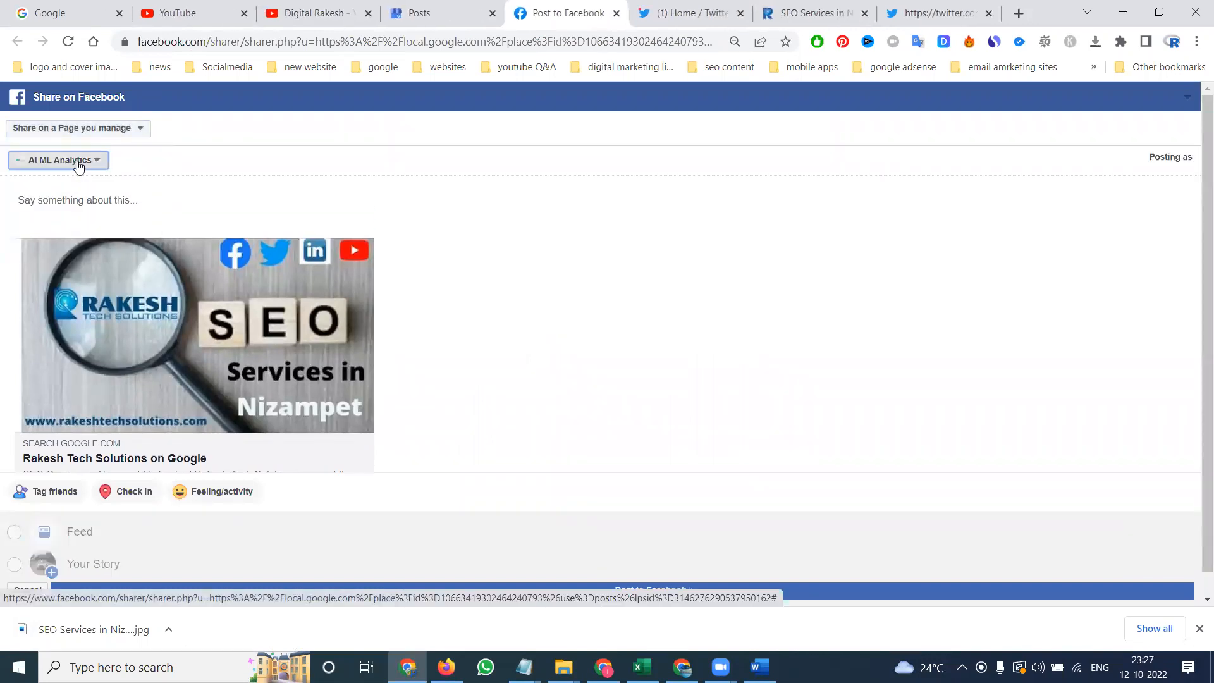
left_click(58, 160)
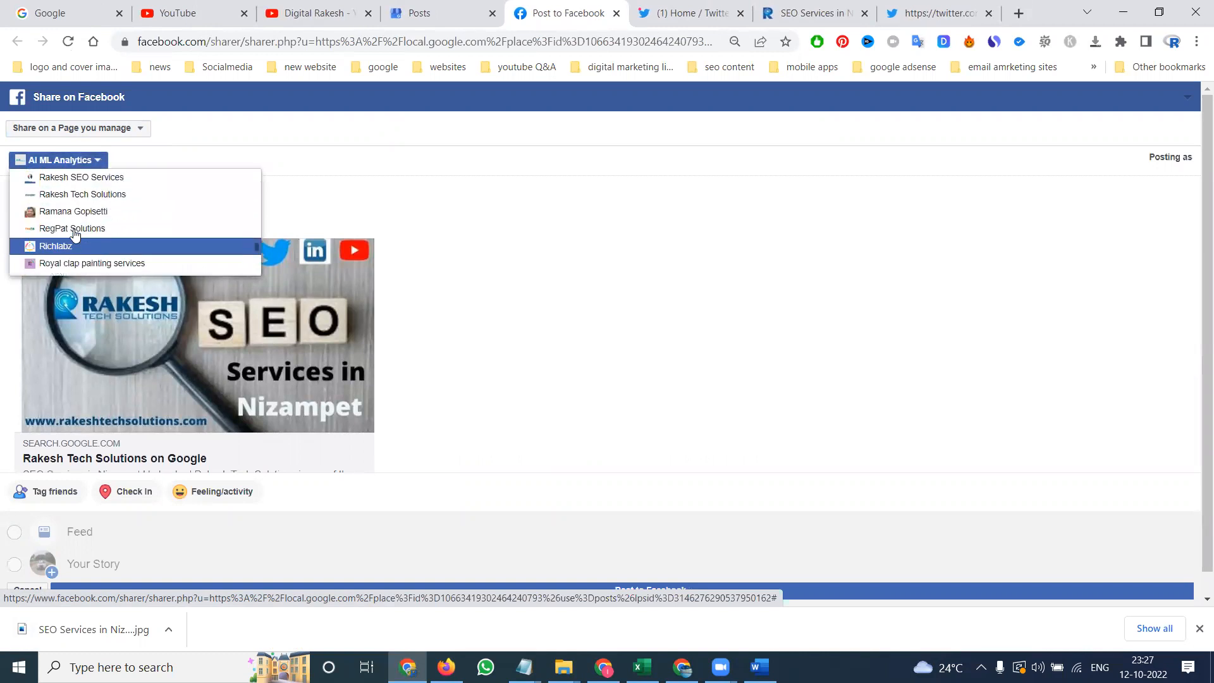
left_click(82, 193)
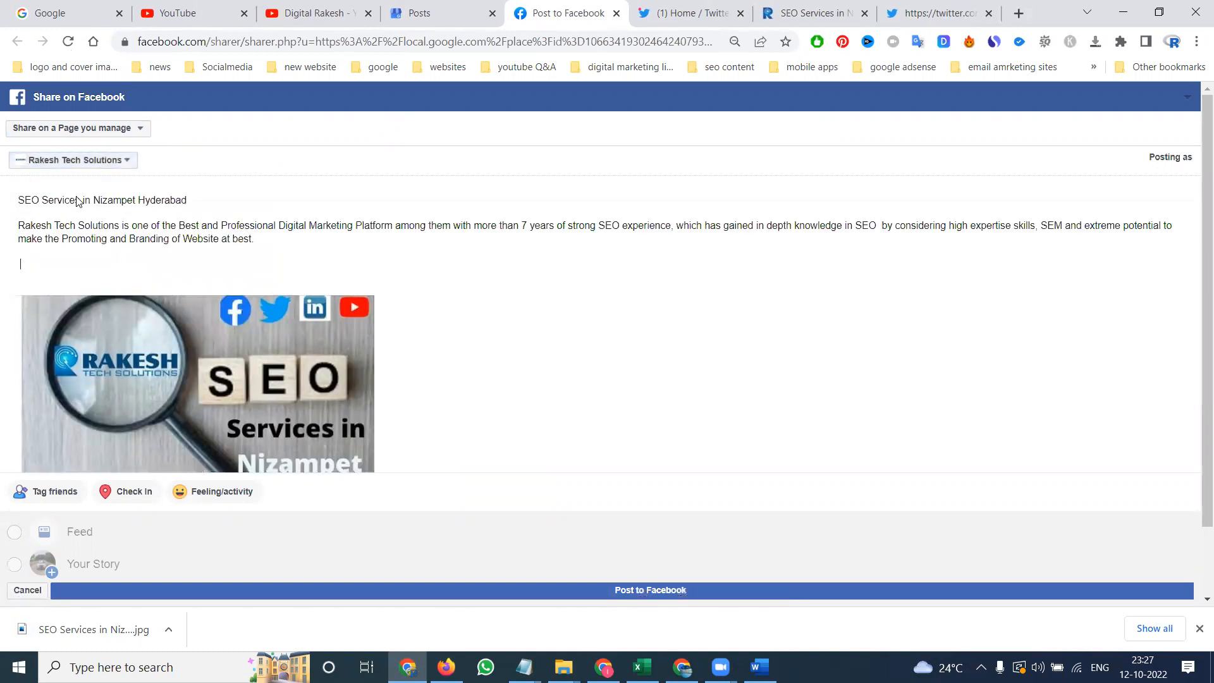
left_click(649, 589)
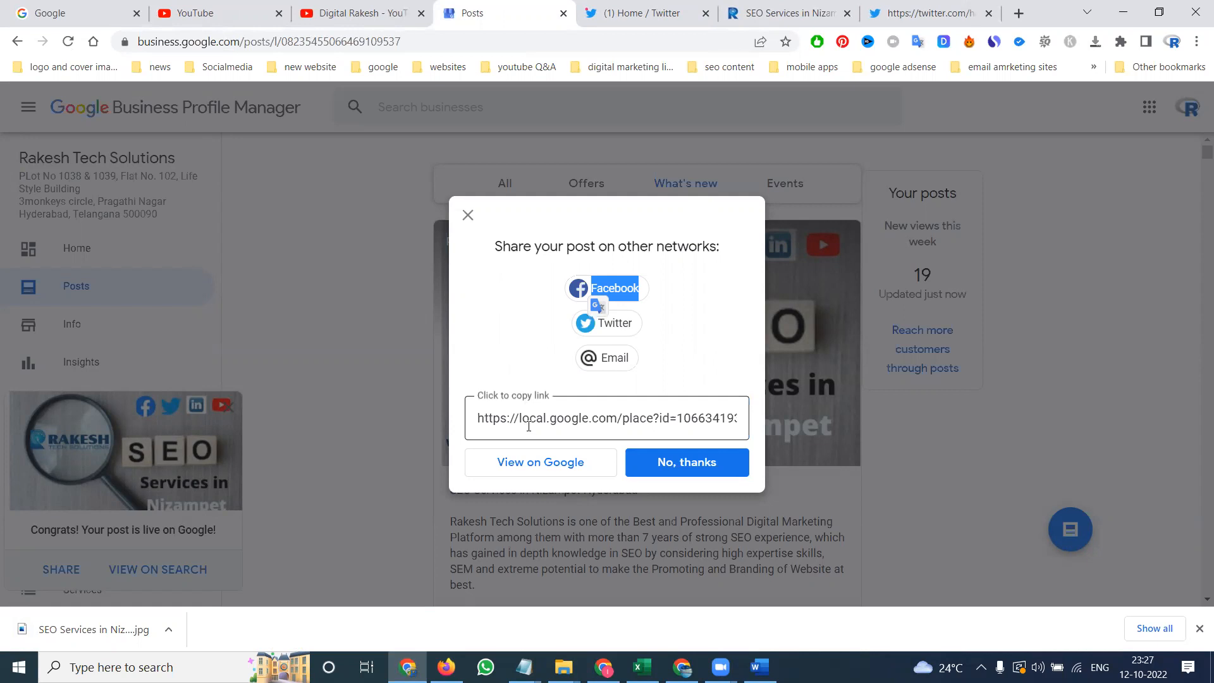
Copy the live post's link from the 'Click to copy link' field.
left_click(606, 418)
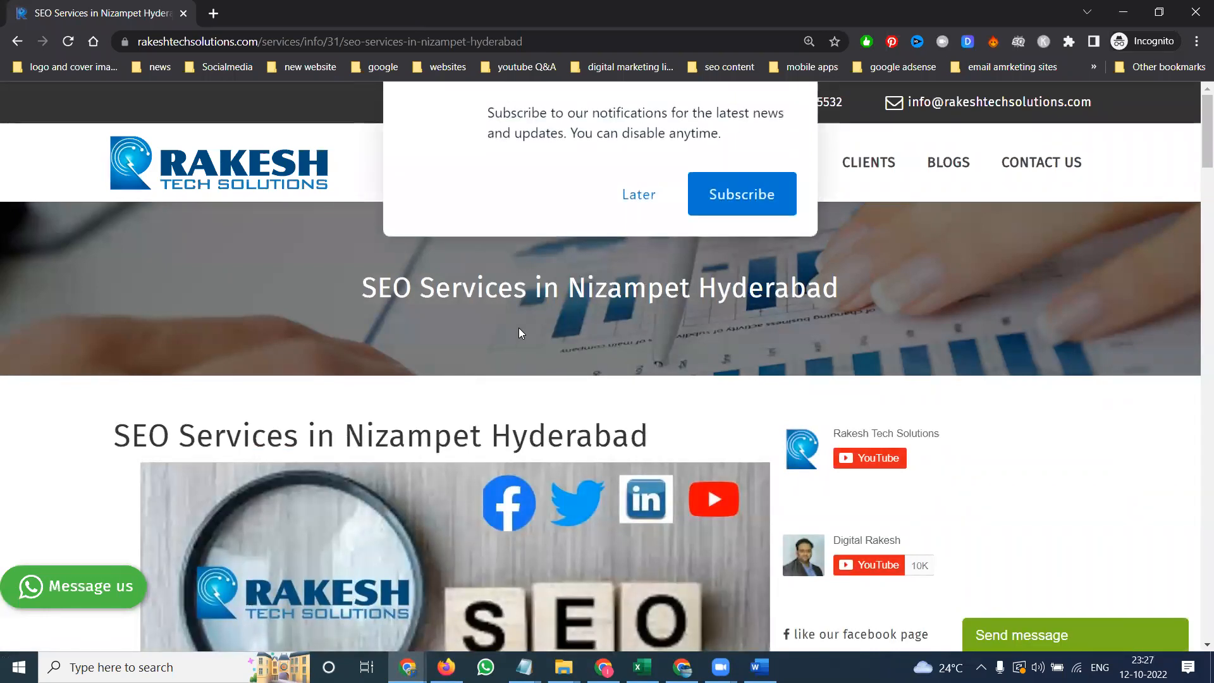
Dismiss the subscribe notifications popup on the Nizampet page with Later.
left_click(638, 194)
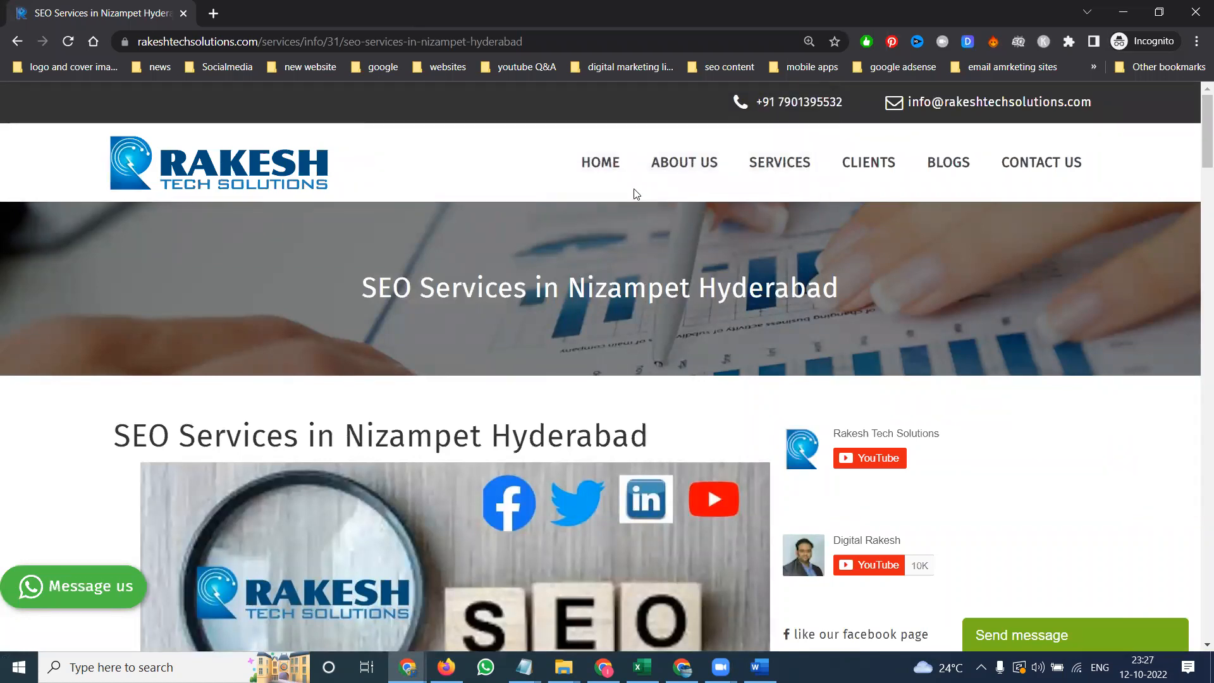
mouse_move(401, 577)
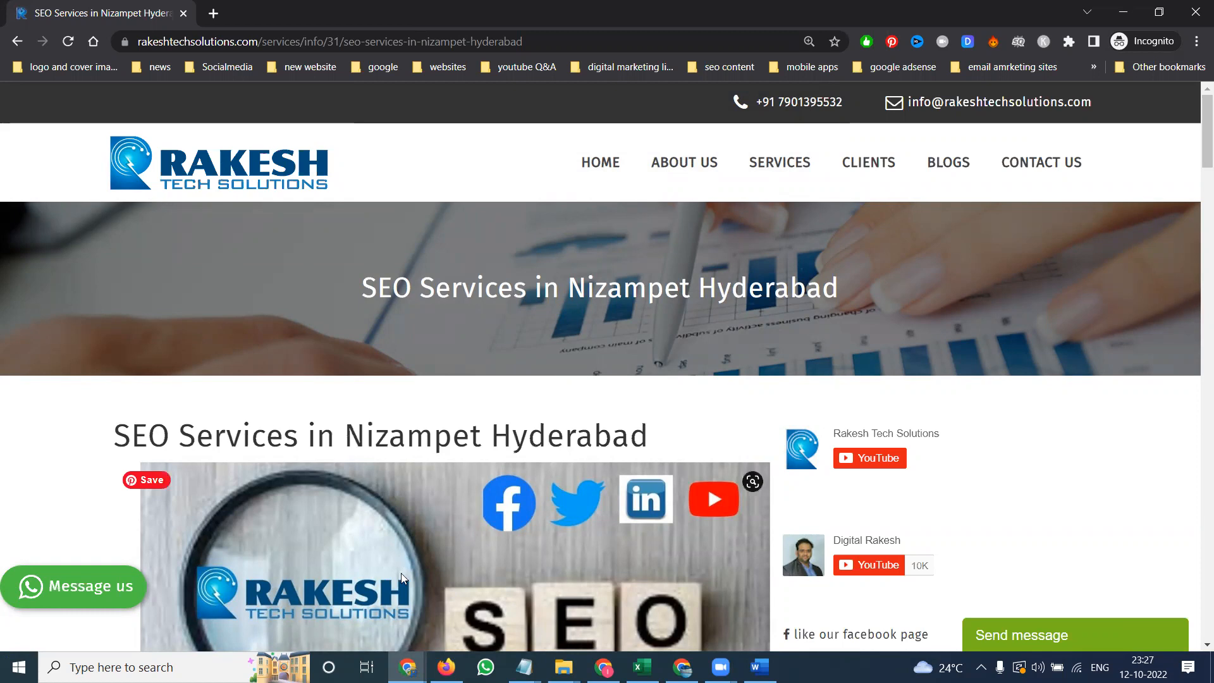
mouse_move(407, 667)
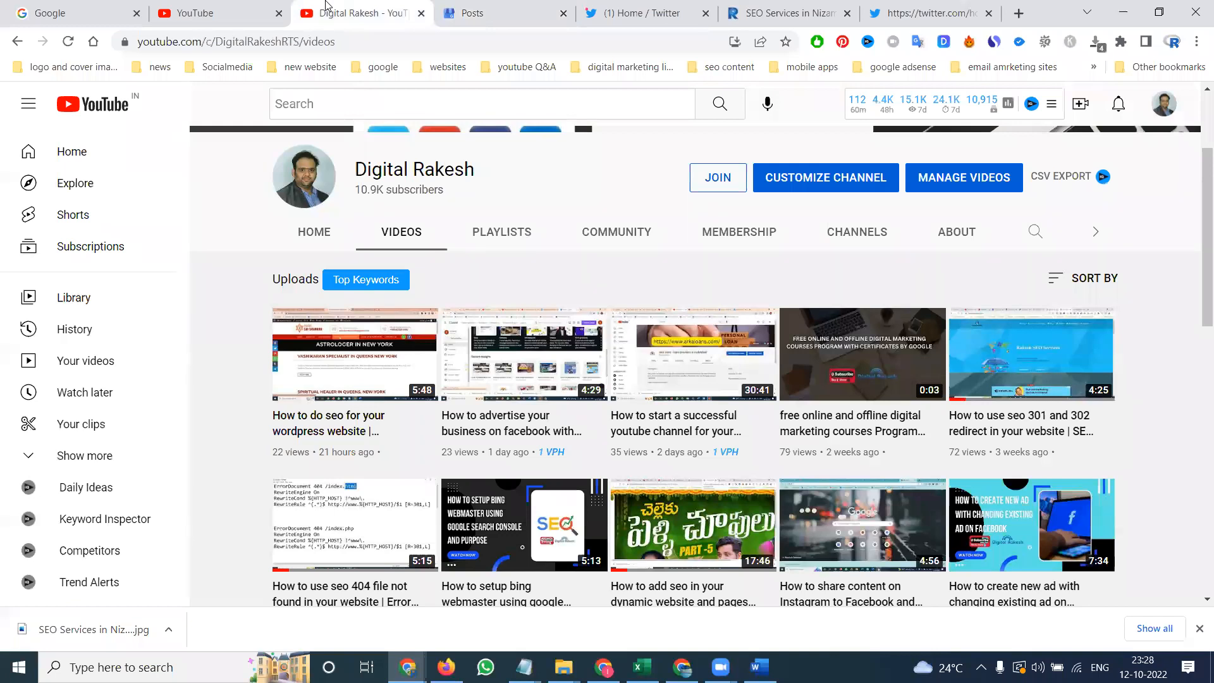
mouse_move(488, 575)
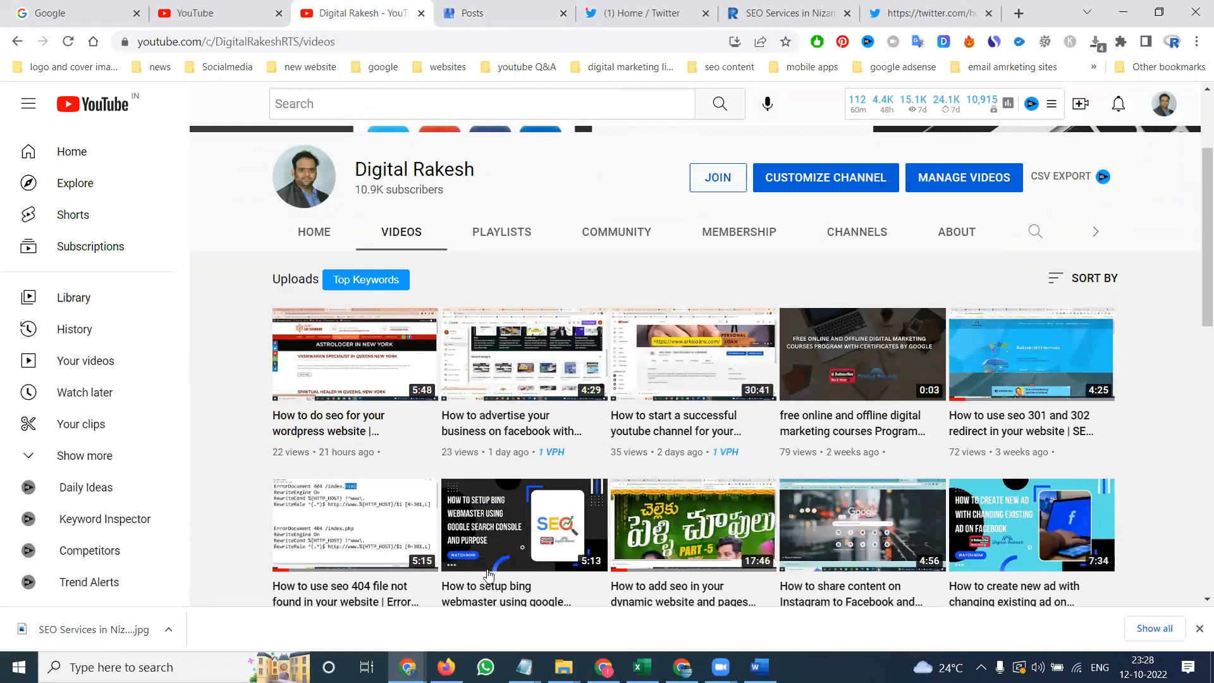